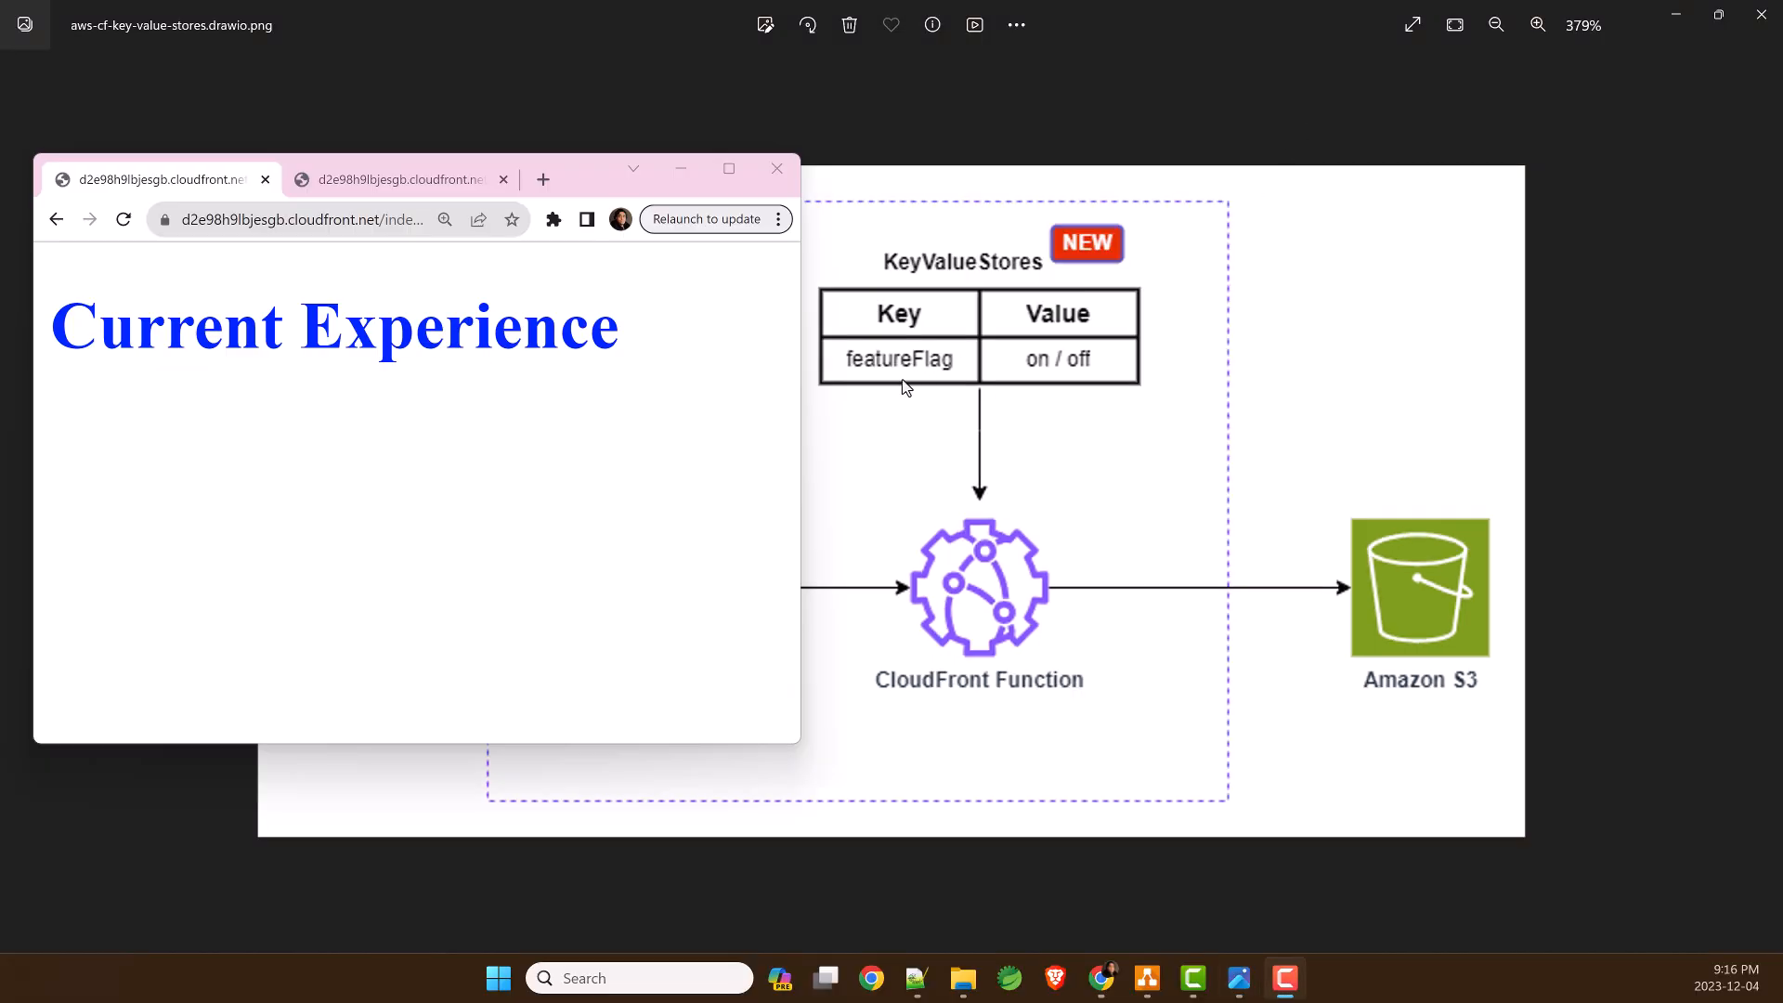
# - Review the CloudFront Functions quotas (maximum function size), then read the KeyValueStore launch announcement
pyautogui.click(394, 178)
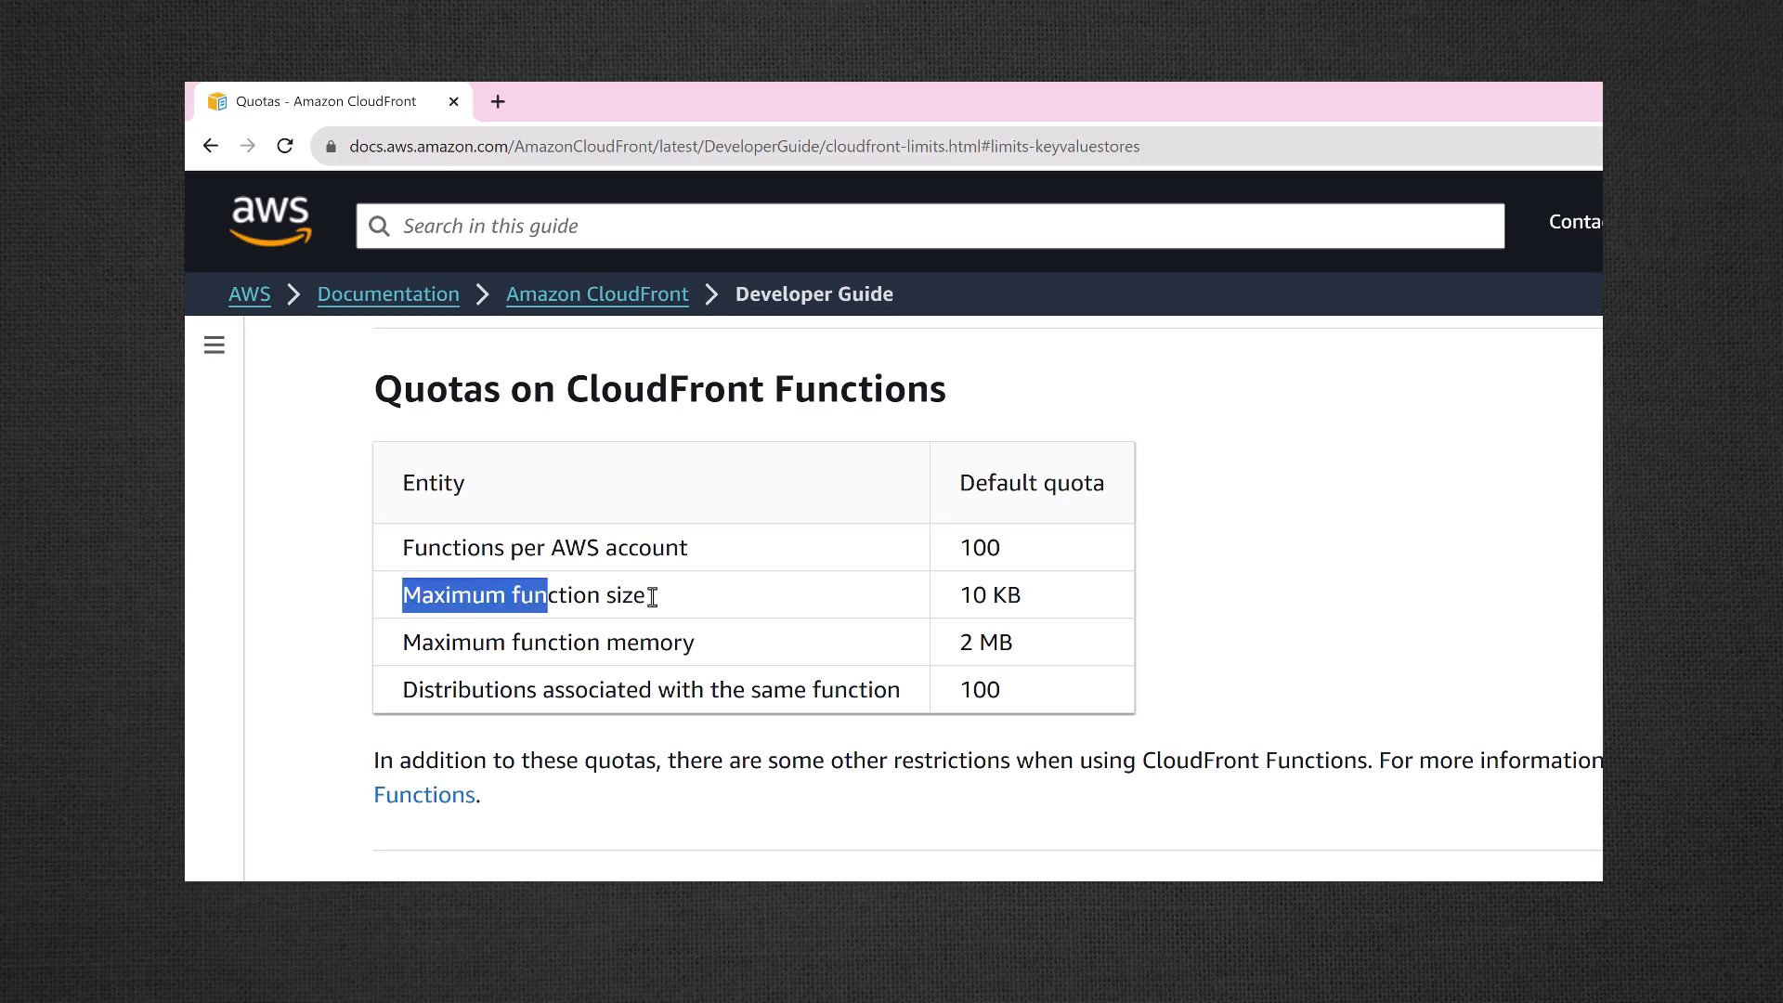
pyautogui.moveTo(546, 594); pyautogui.dragTo(1018, 594)
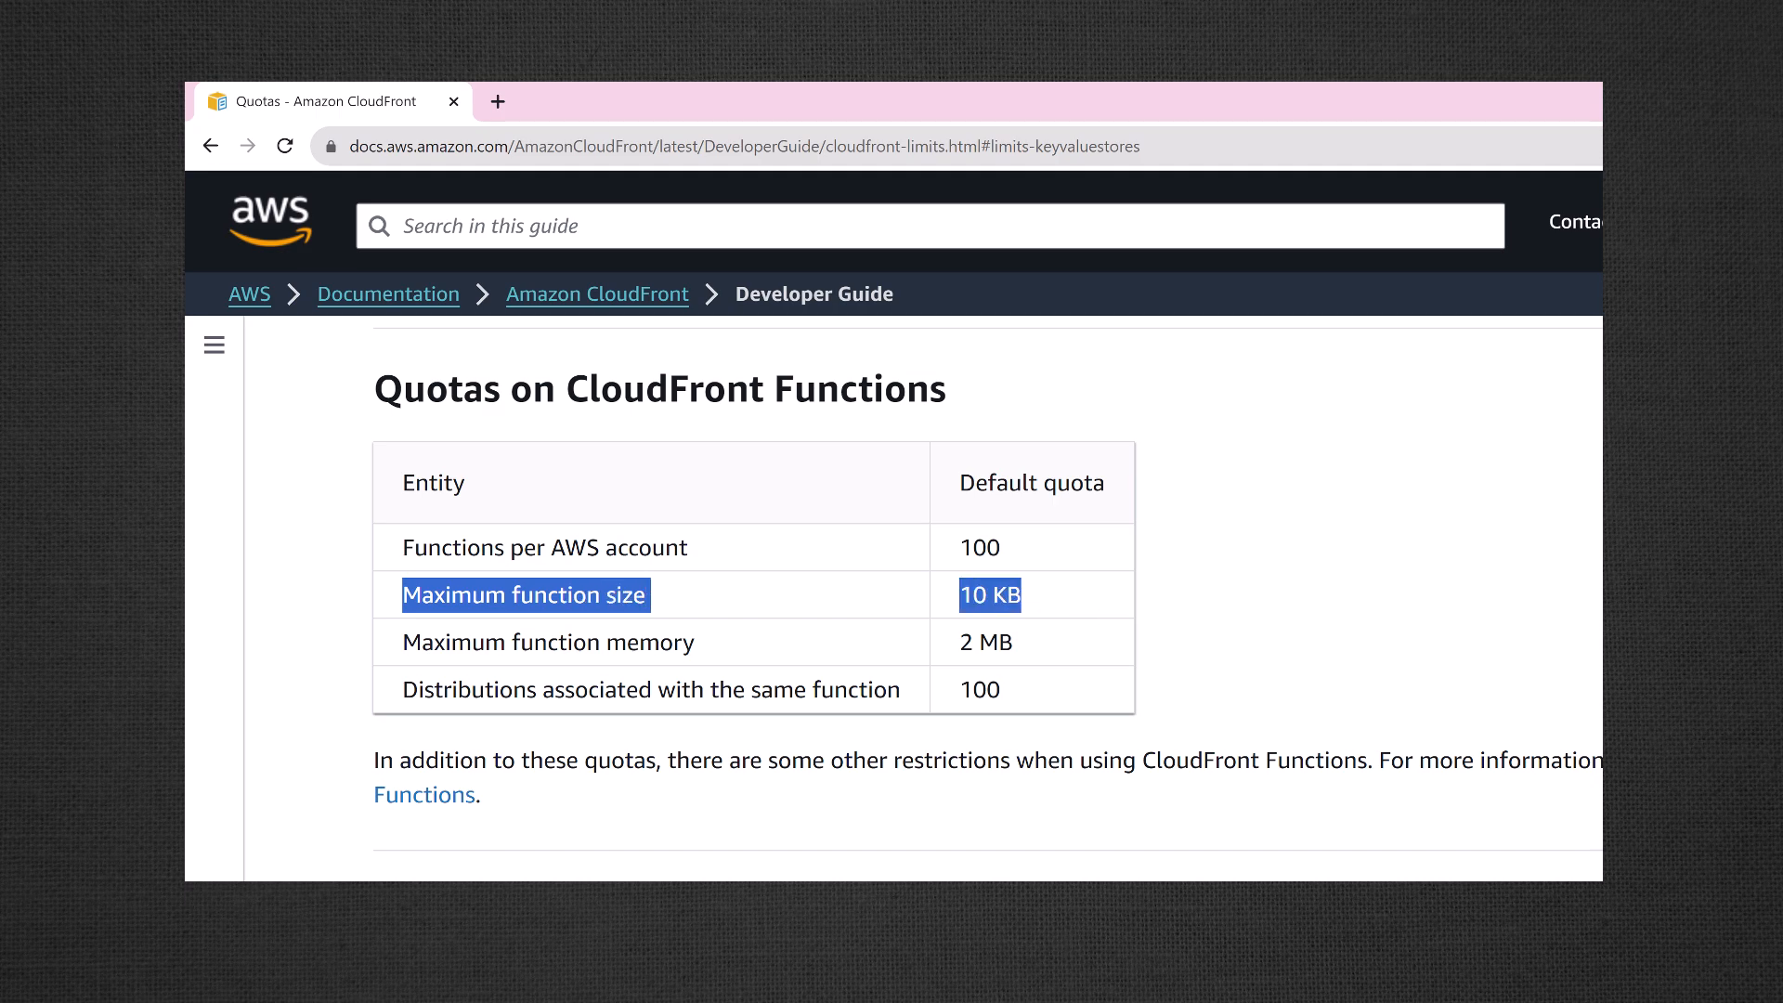
pyautogui.click(1453, 460)
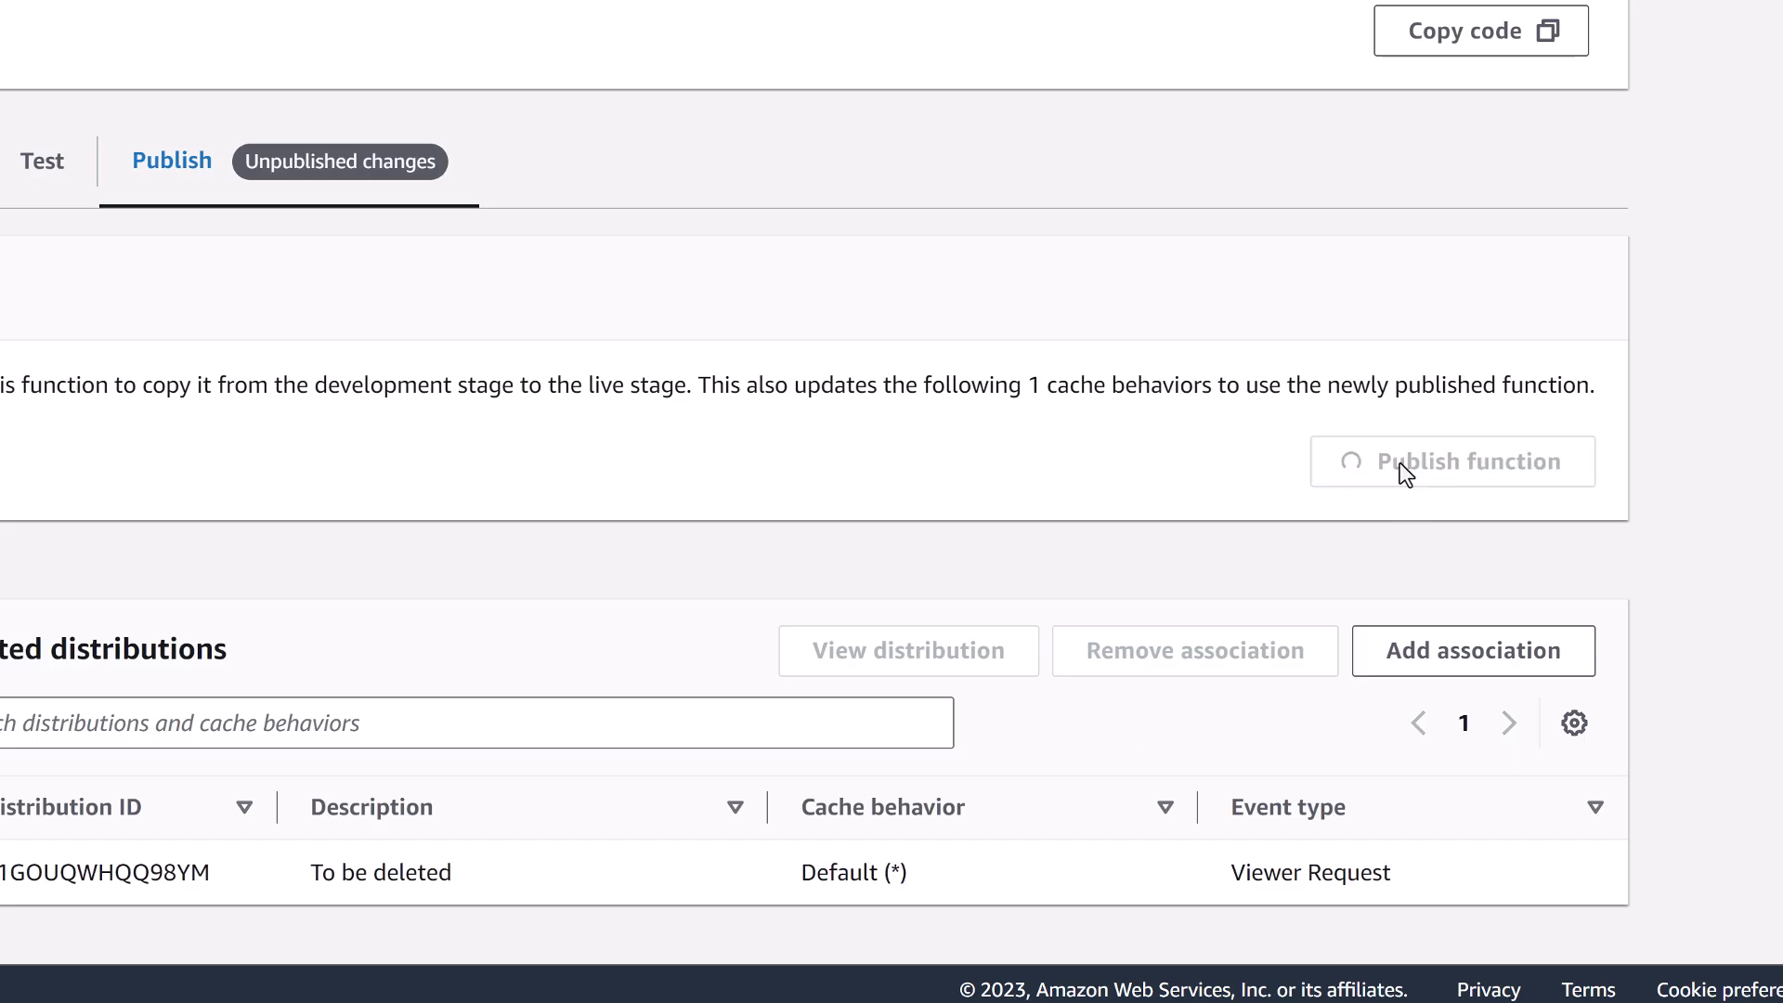
pyautogui.moveTo(1146, 489)
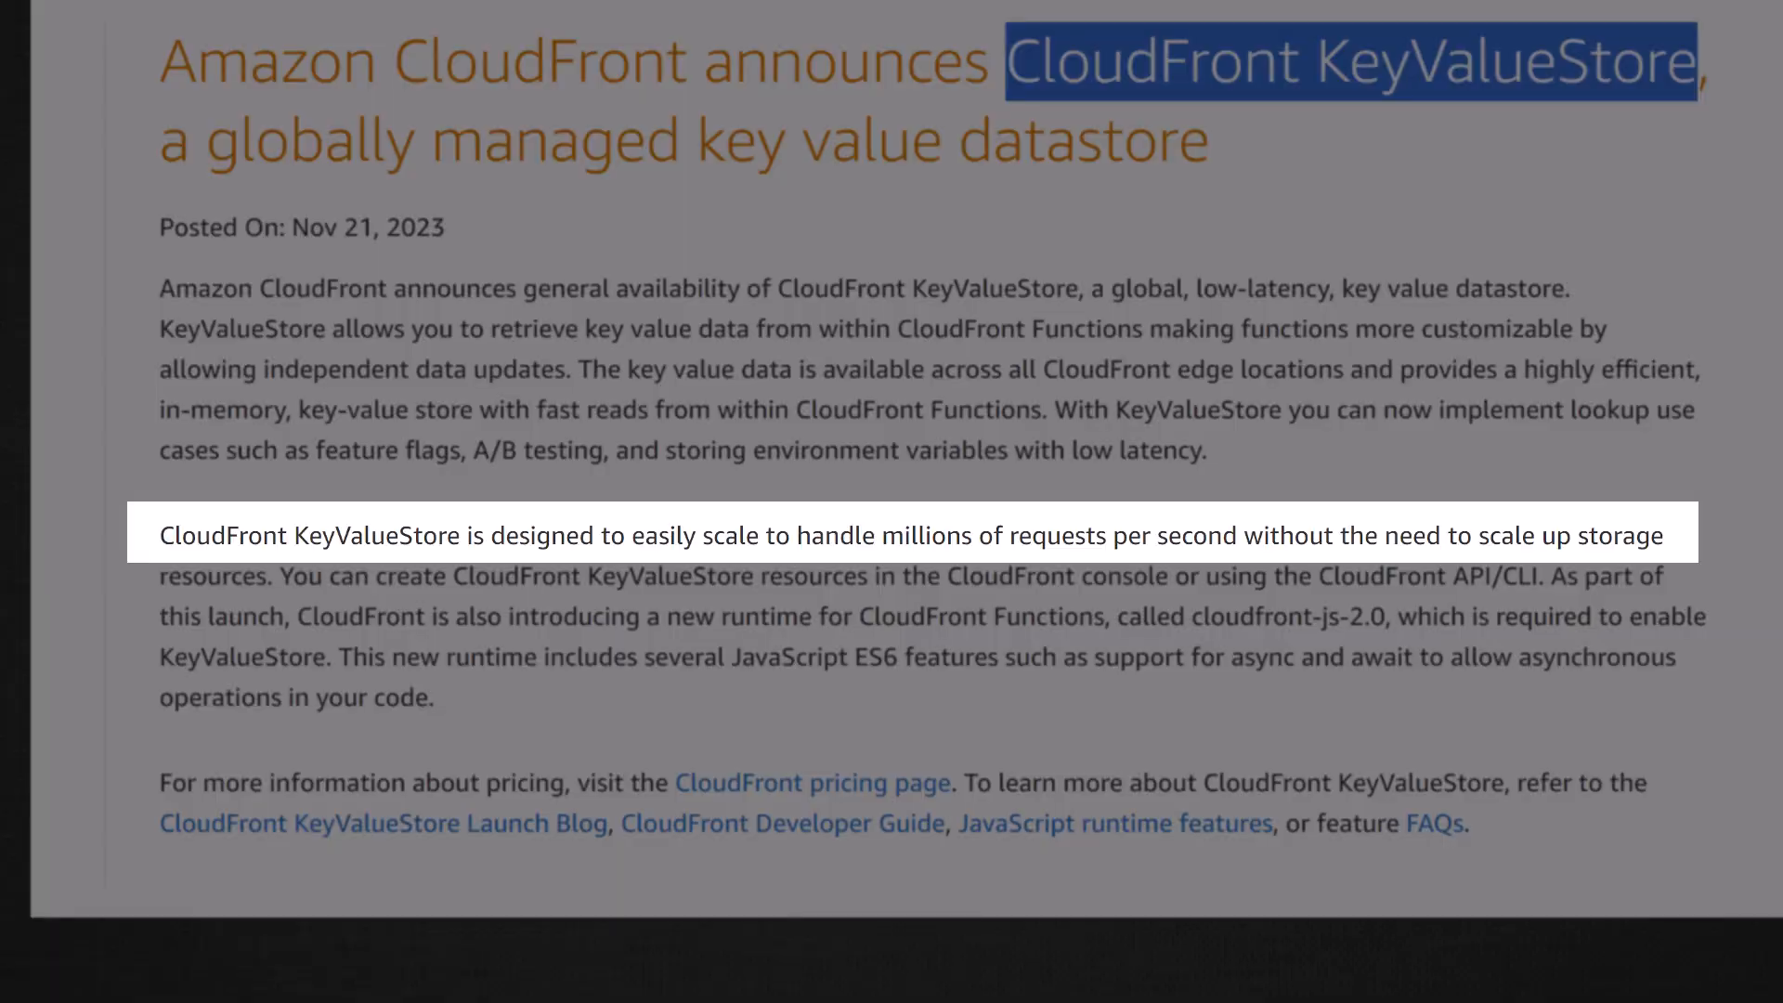
pyautogui.scroll(-3)
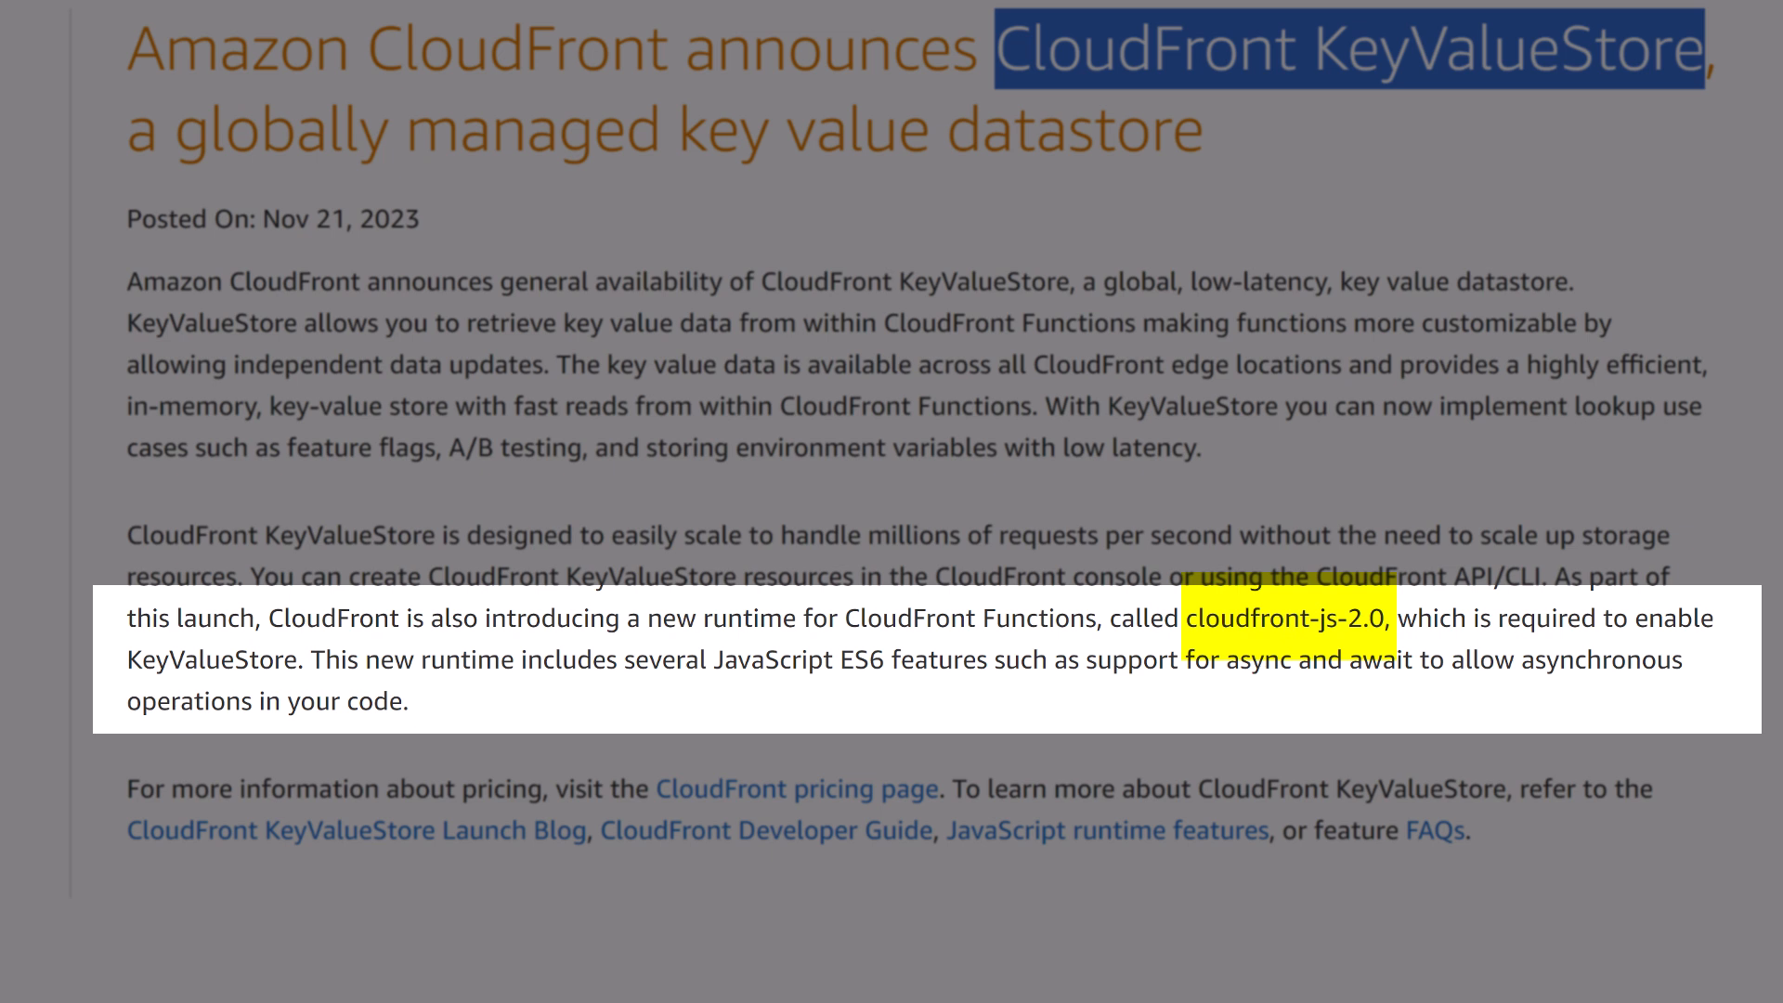
pyautogui.click(375, 17)
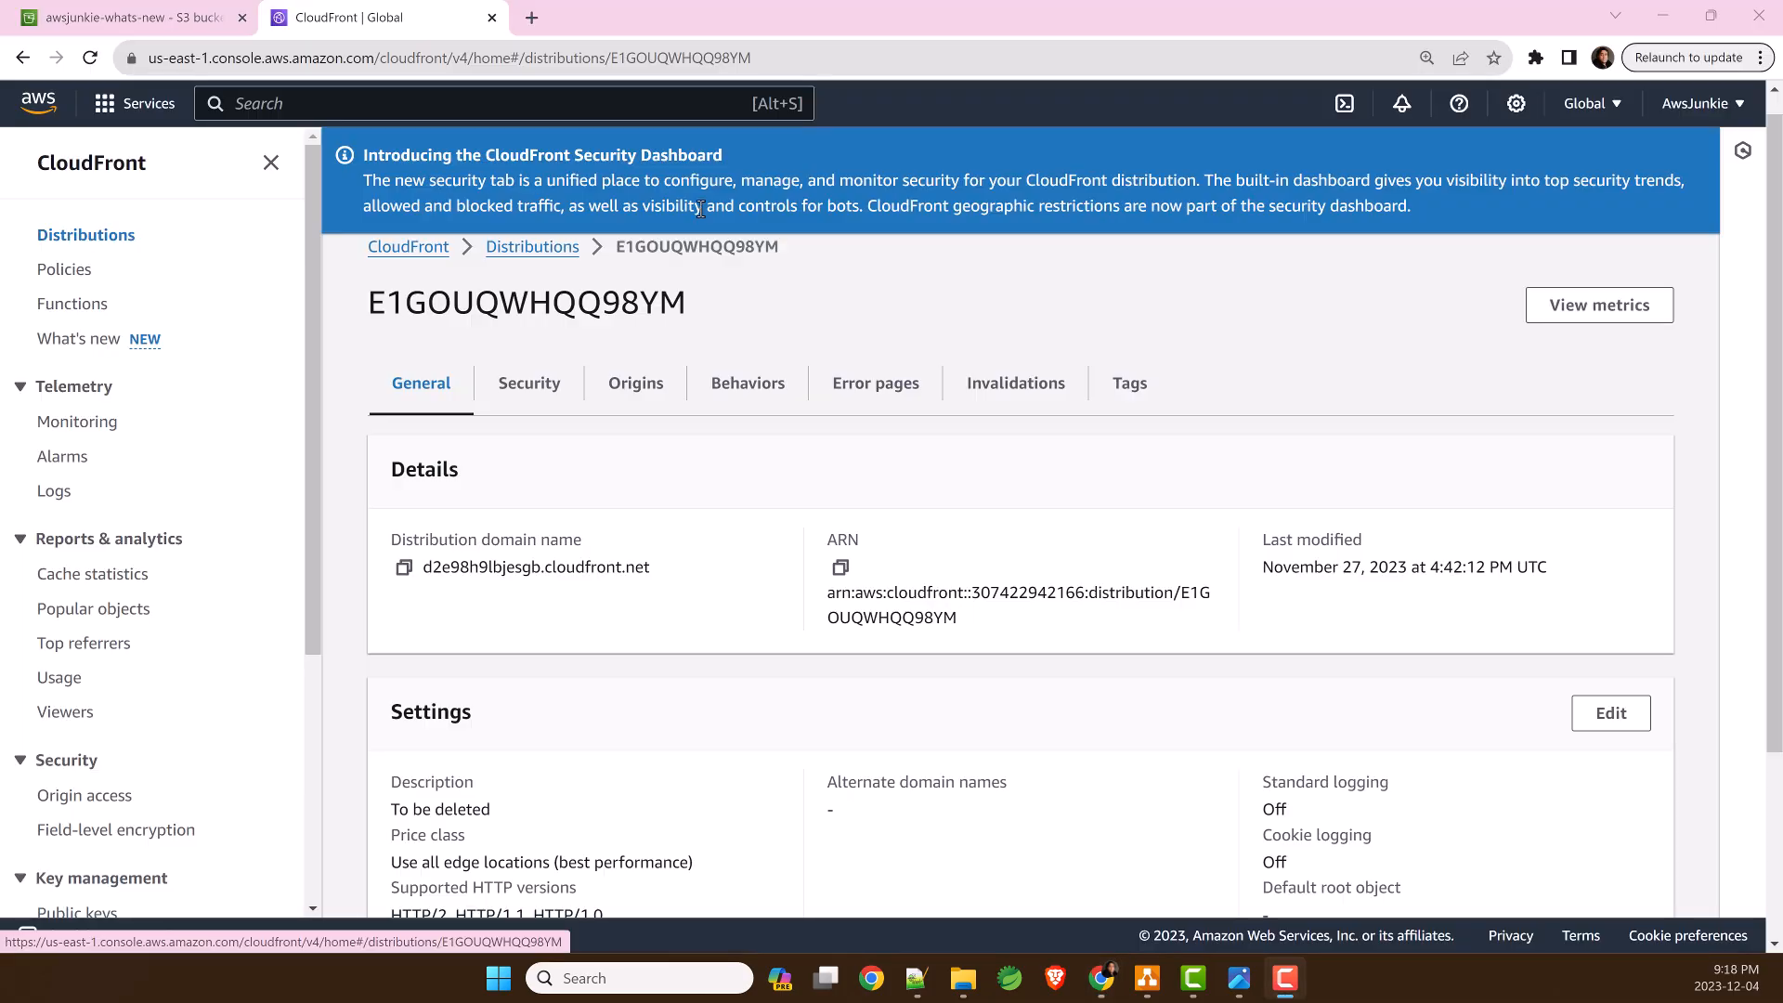
pyautogui.moveTo(635, 383)
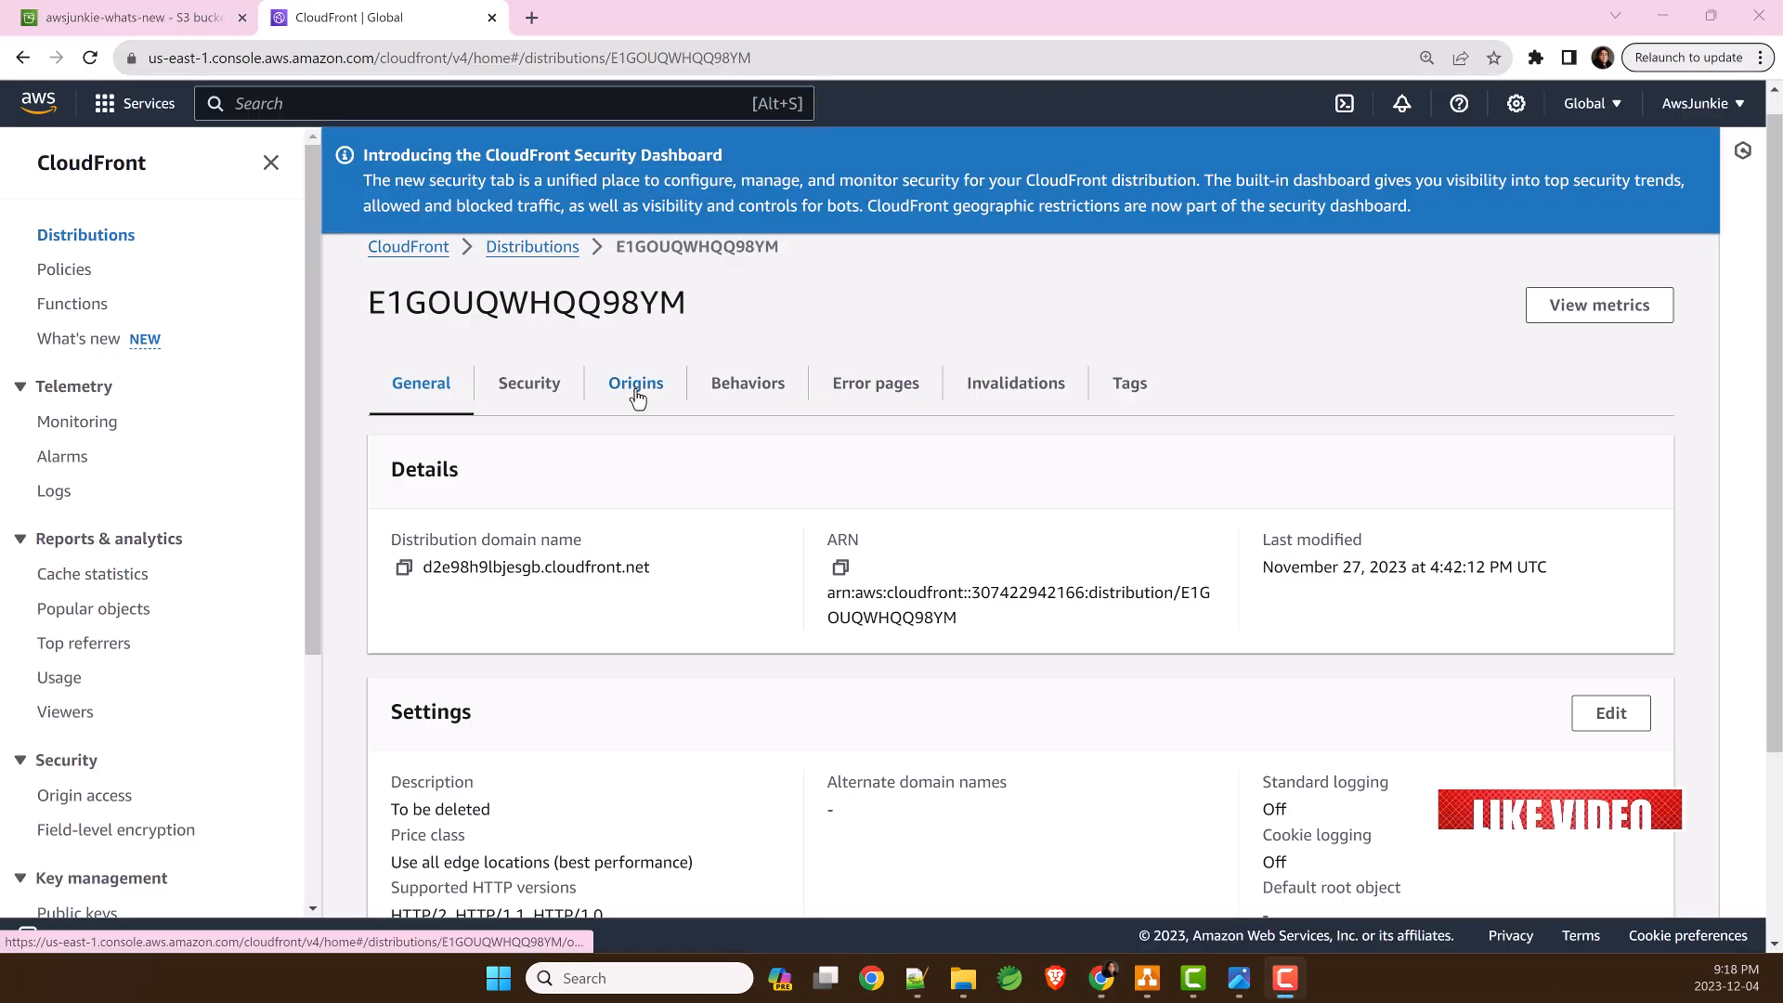
# - Check the distribution's S3 origin bucket contents, then go to KeyValueStoresTestFunction
pyautogui.click(635, 382)
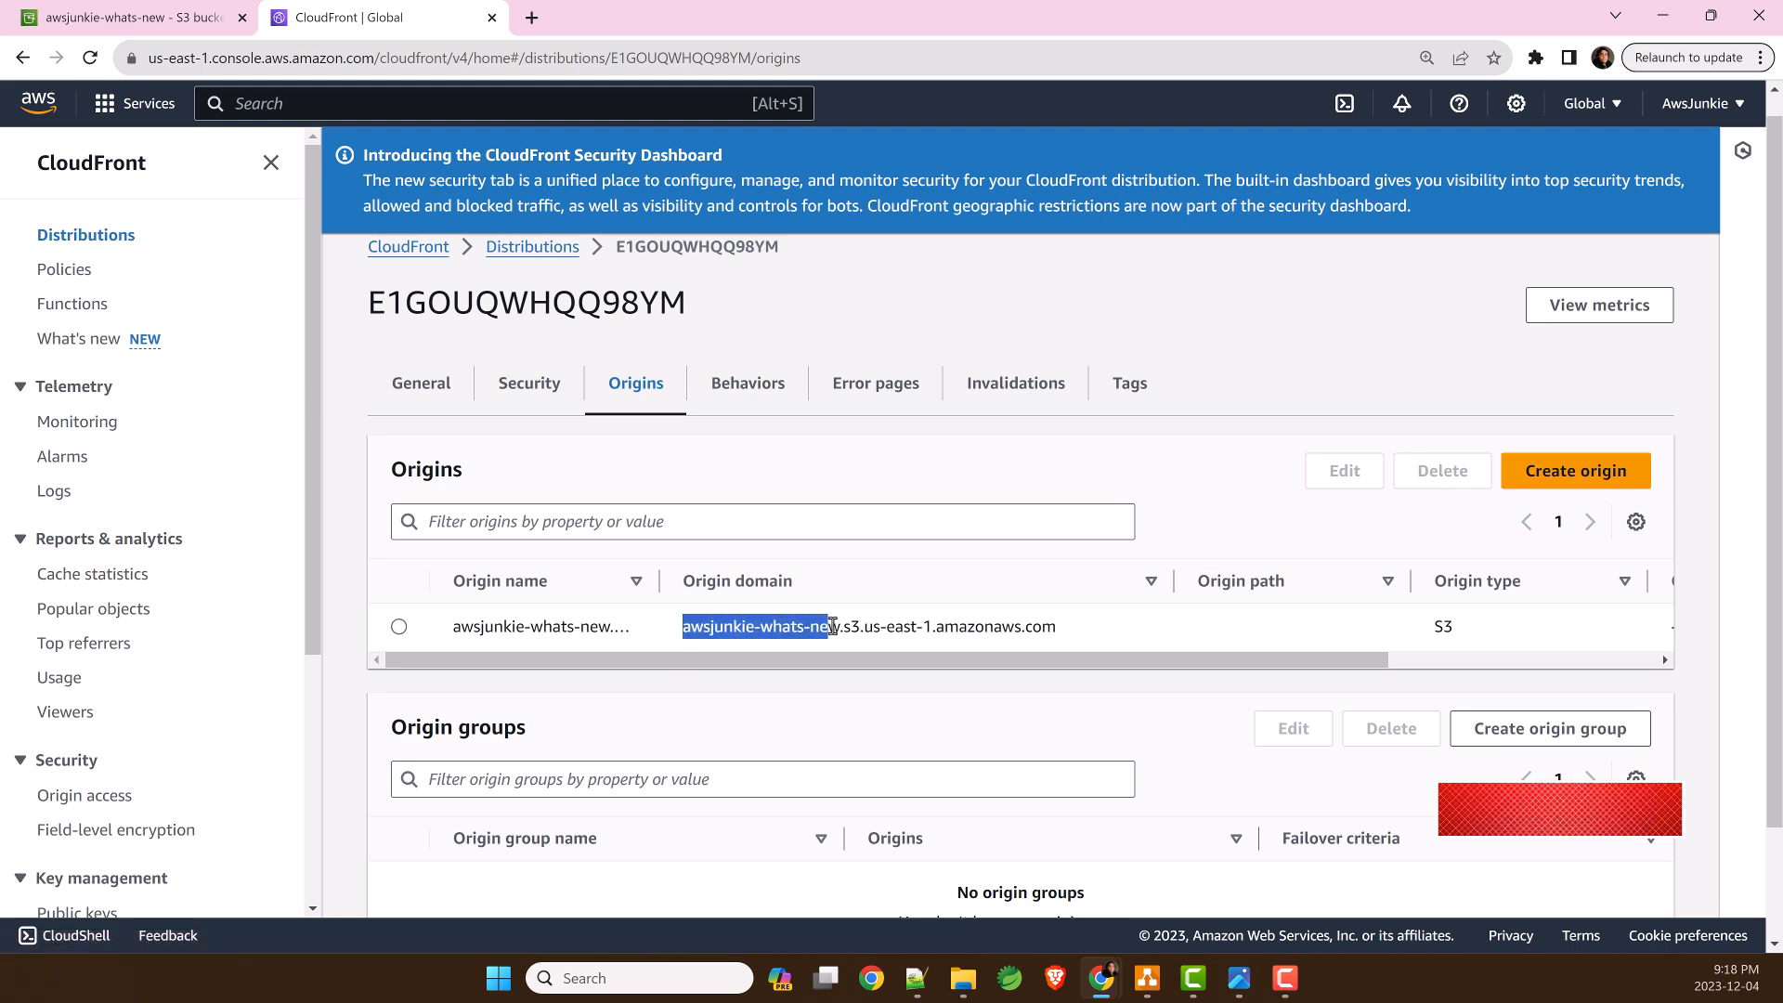
pyautogui.click(124, 17)
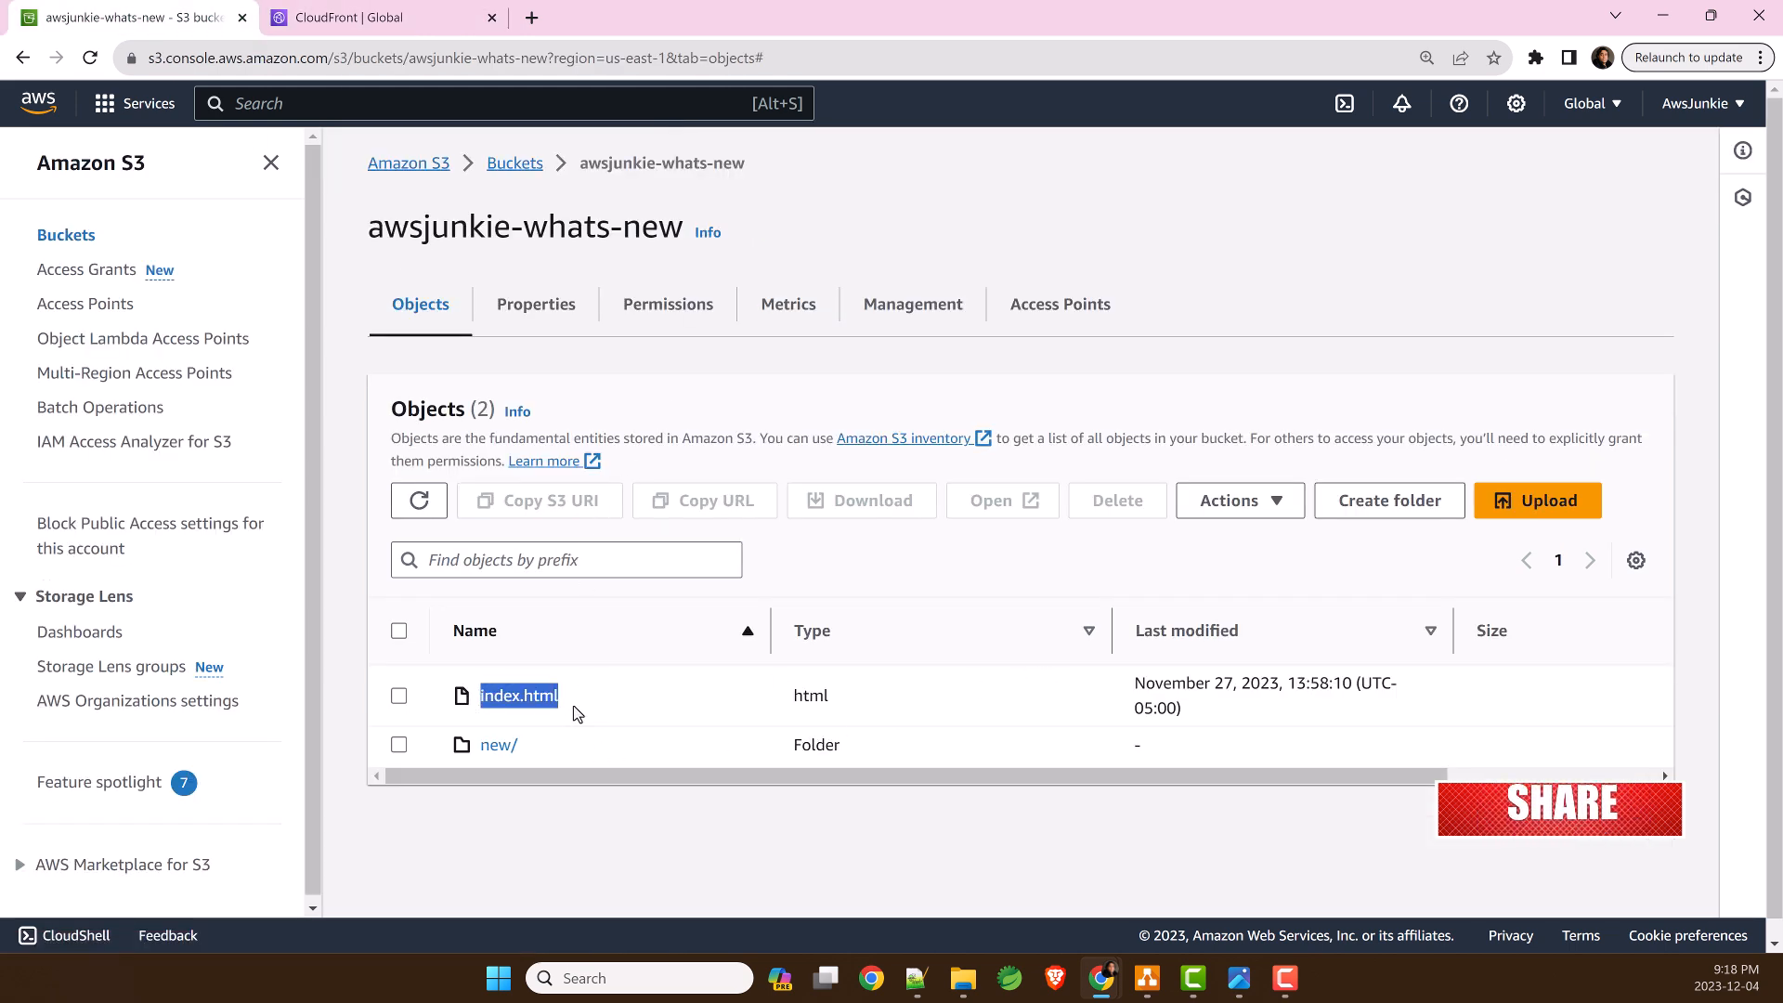
pyautogui.click(500, 744)
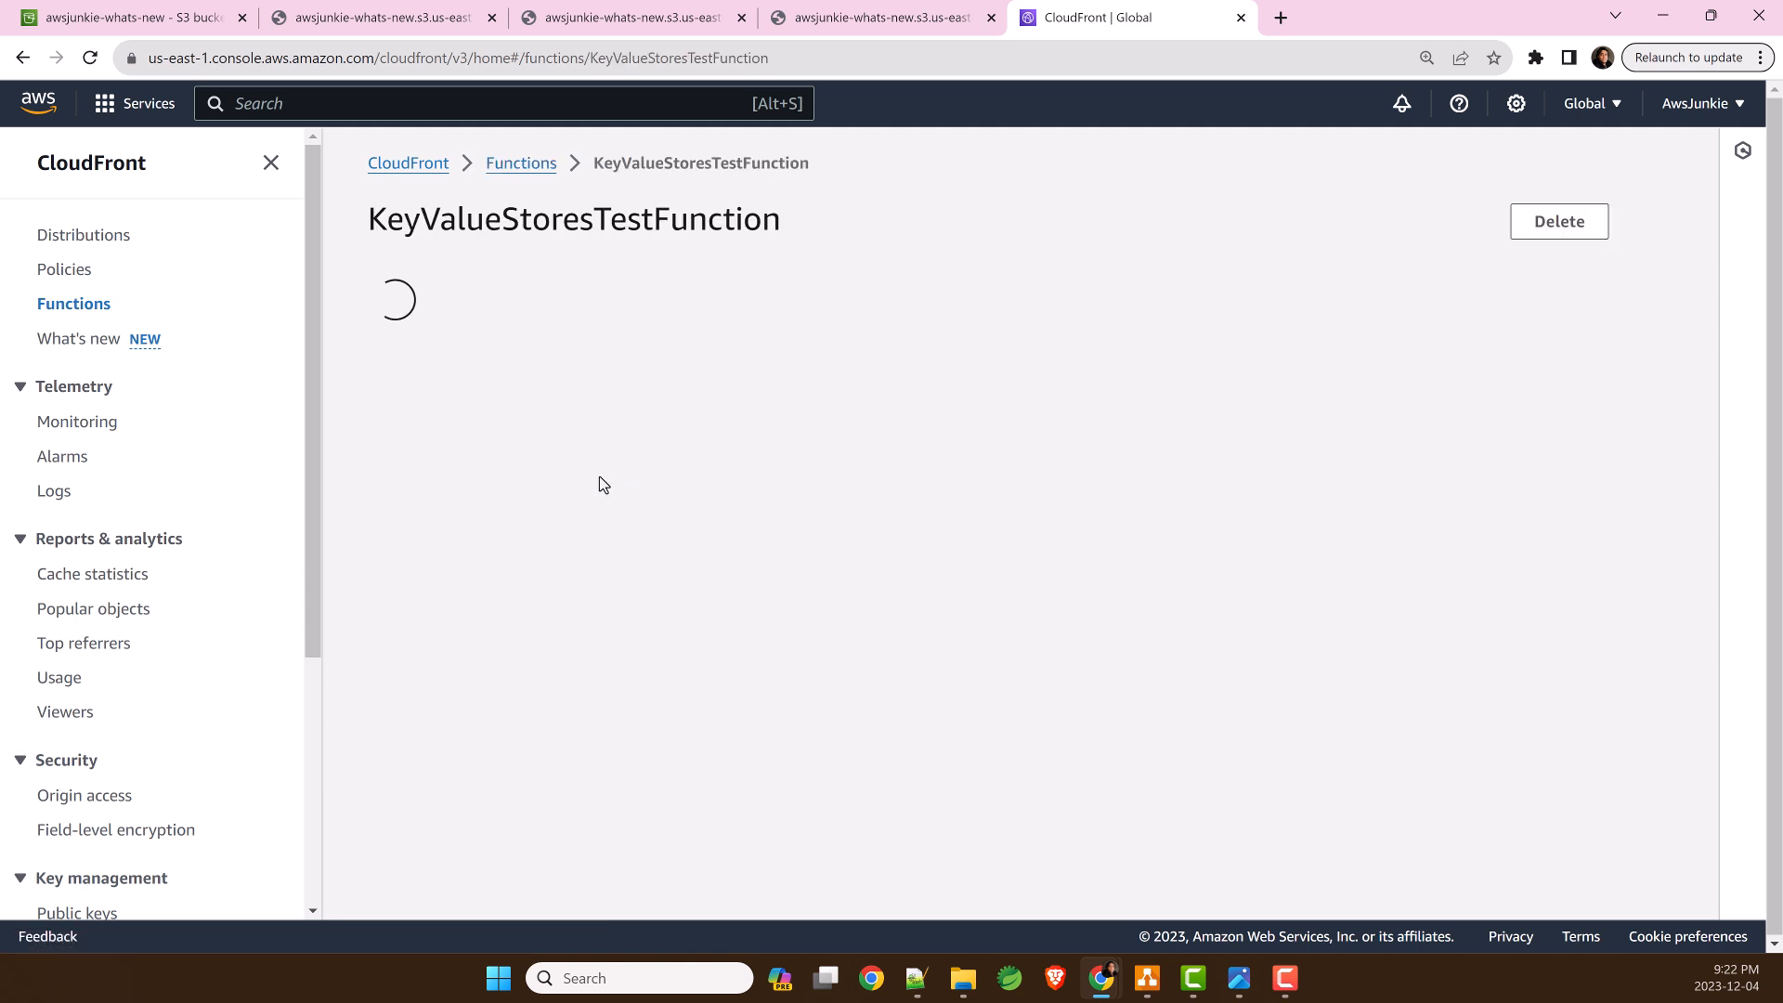
# - Create a new KeyValueStore named MyKeyValueStore
pyautogui.click(520, 163)
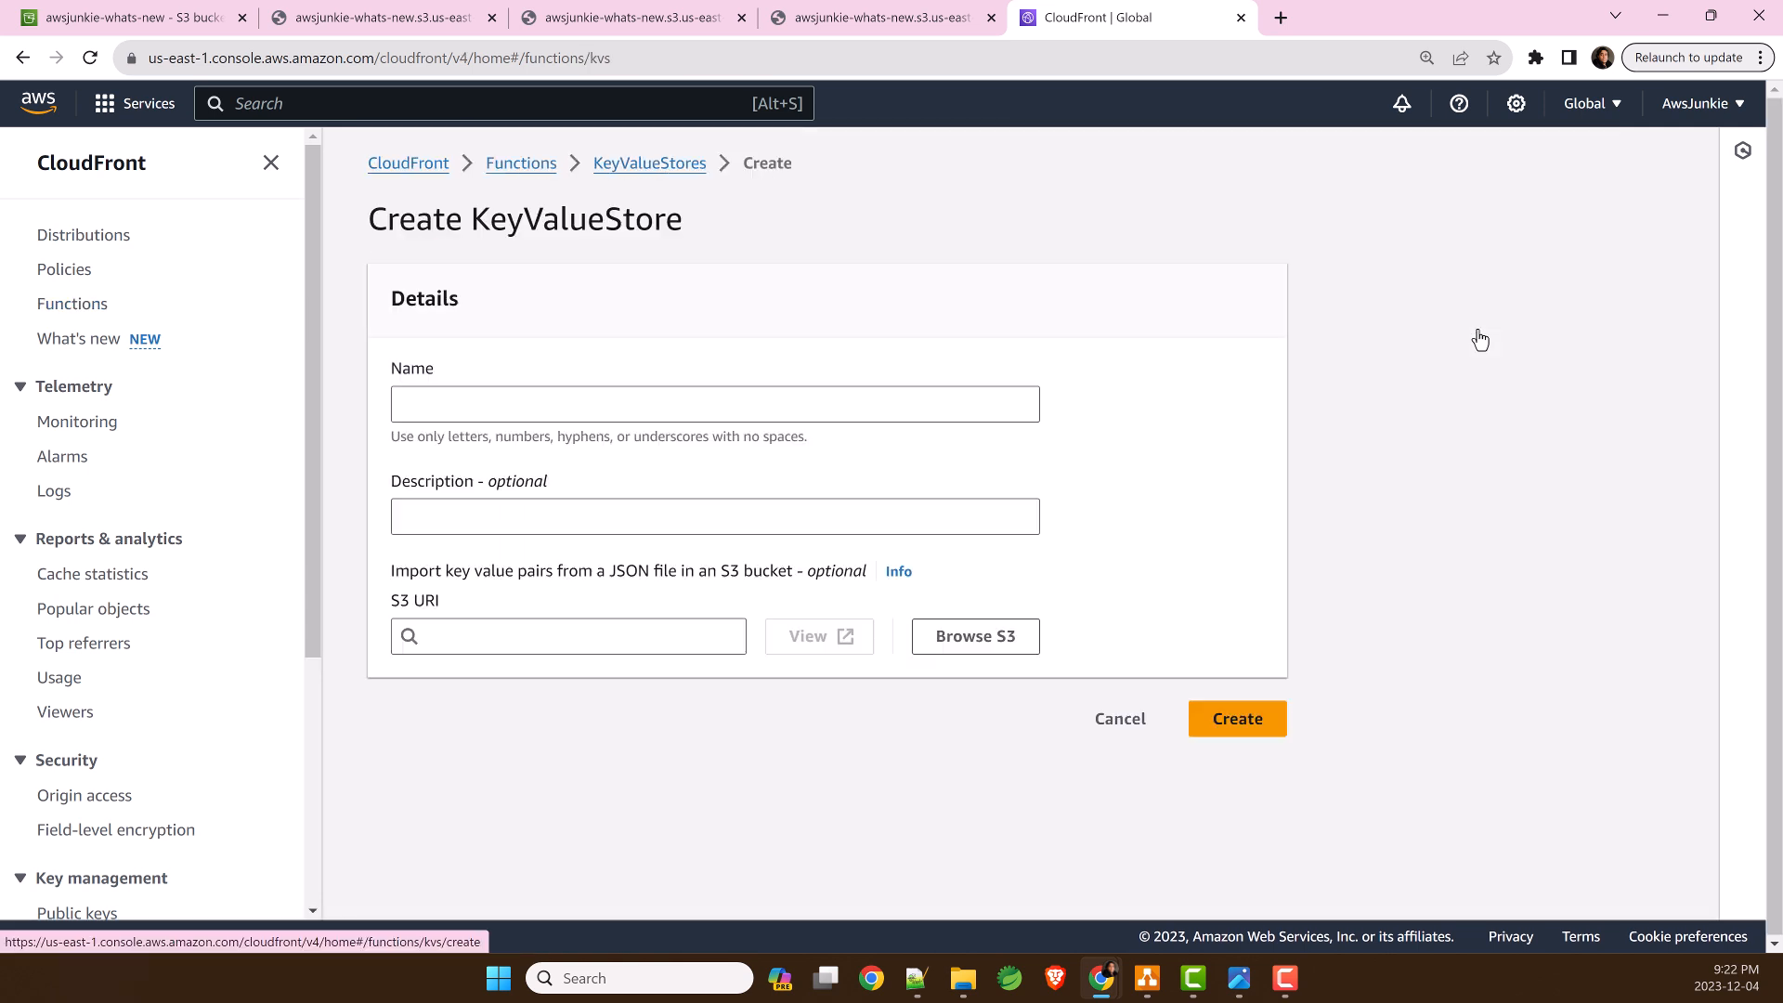
pyautogui.write('MyKeyValueStore')
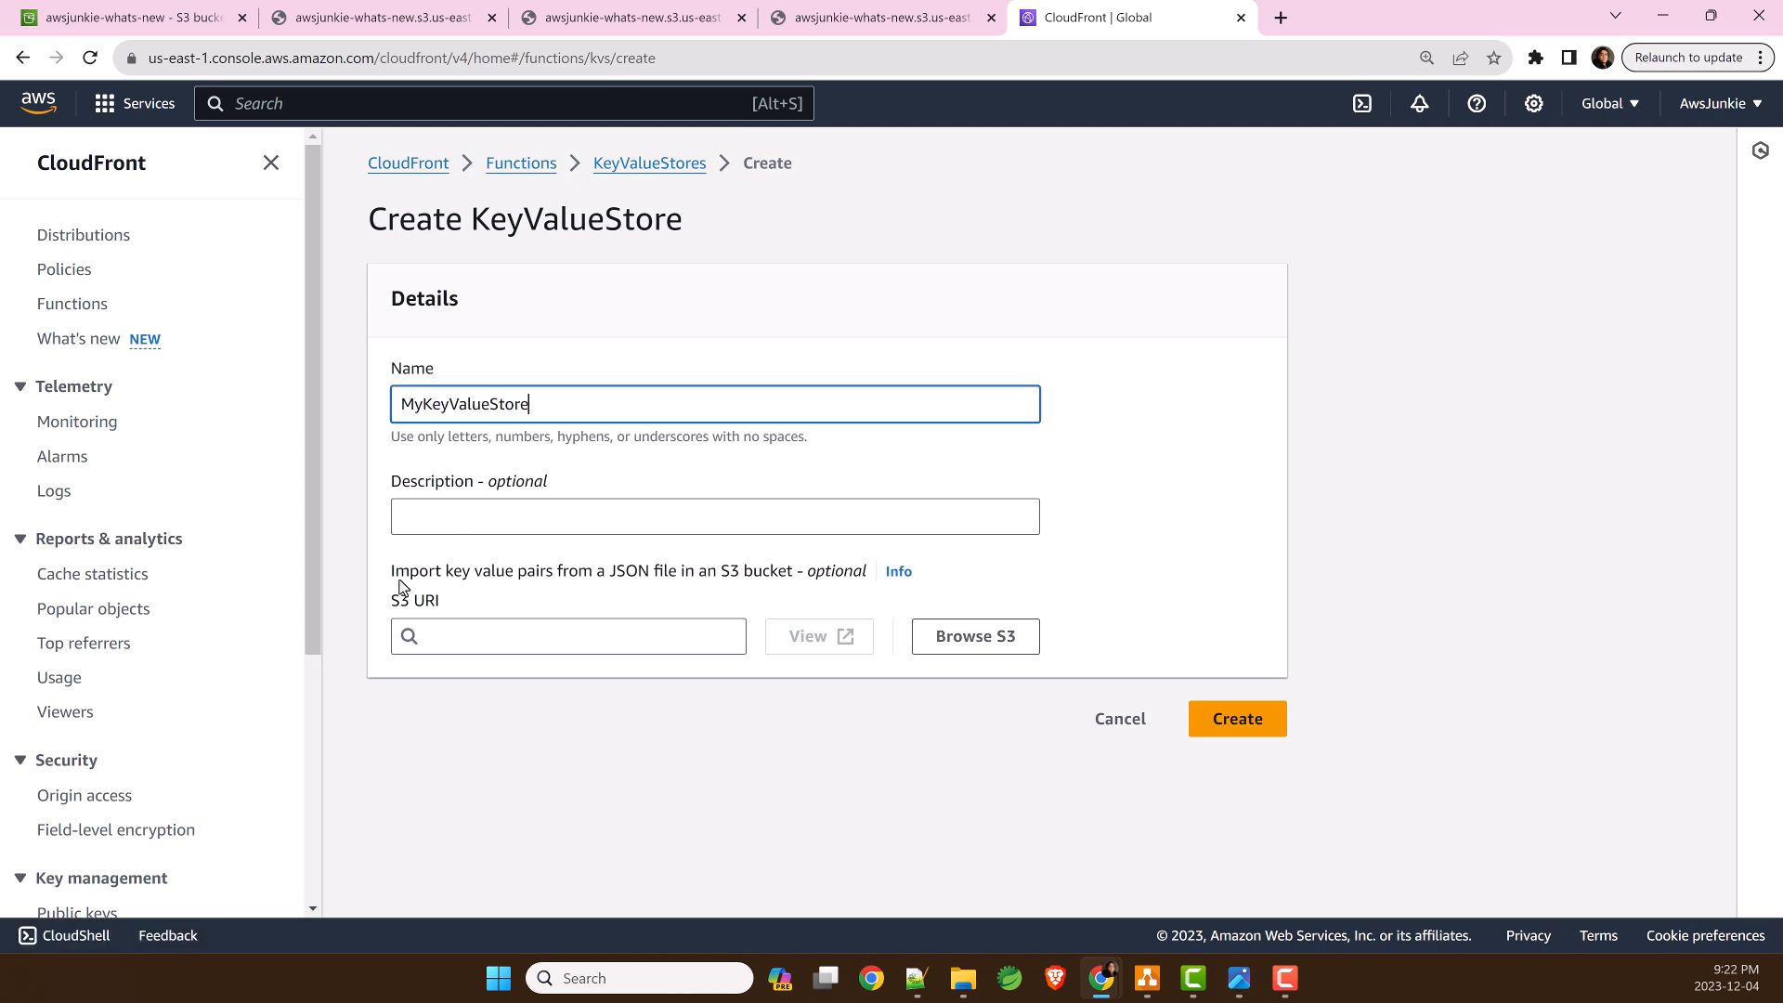
pyautogui.moveTo(491, 596)
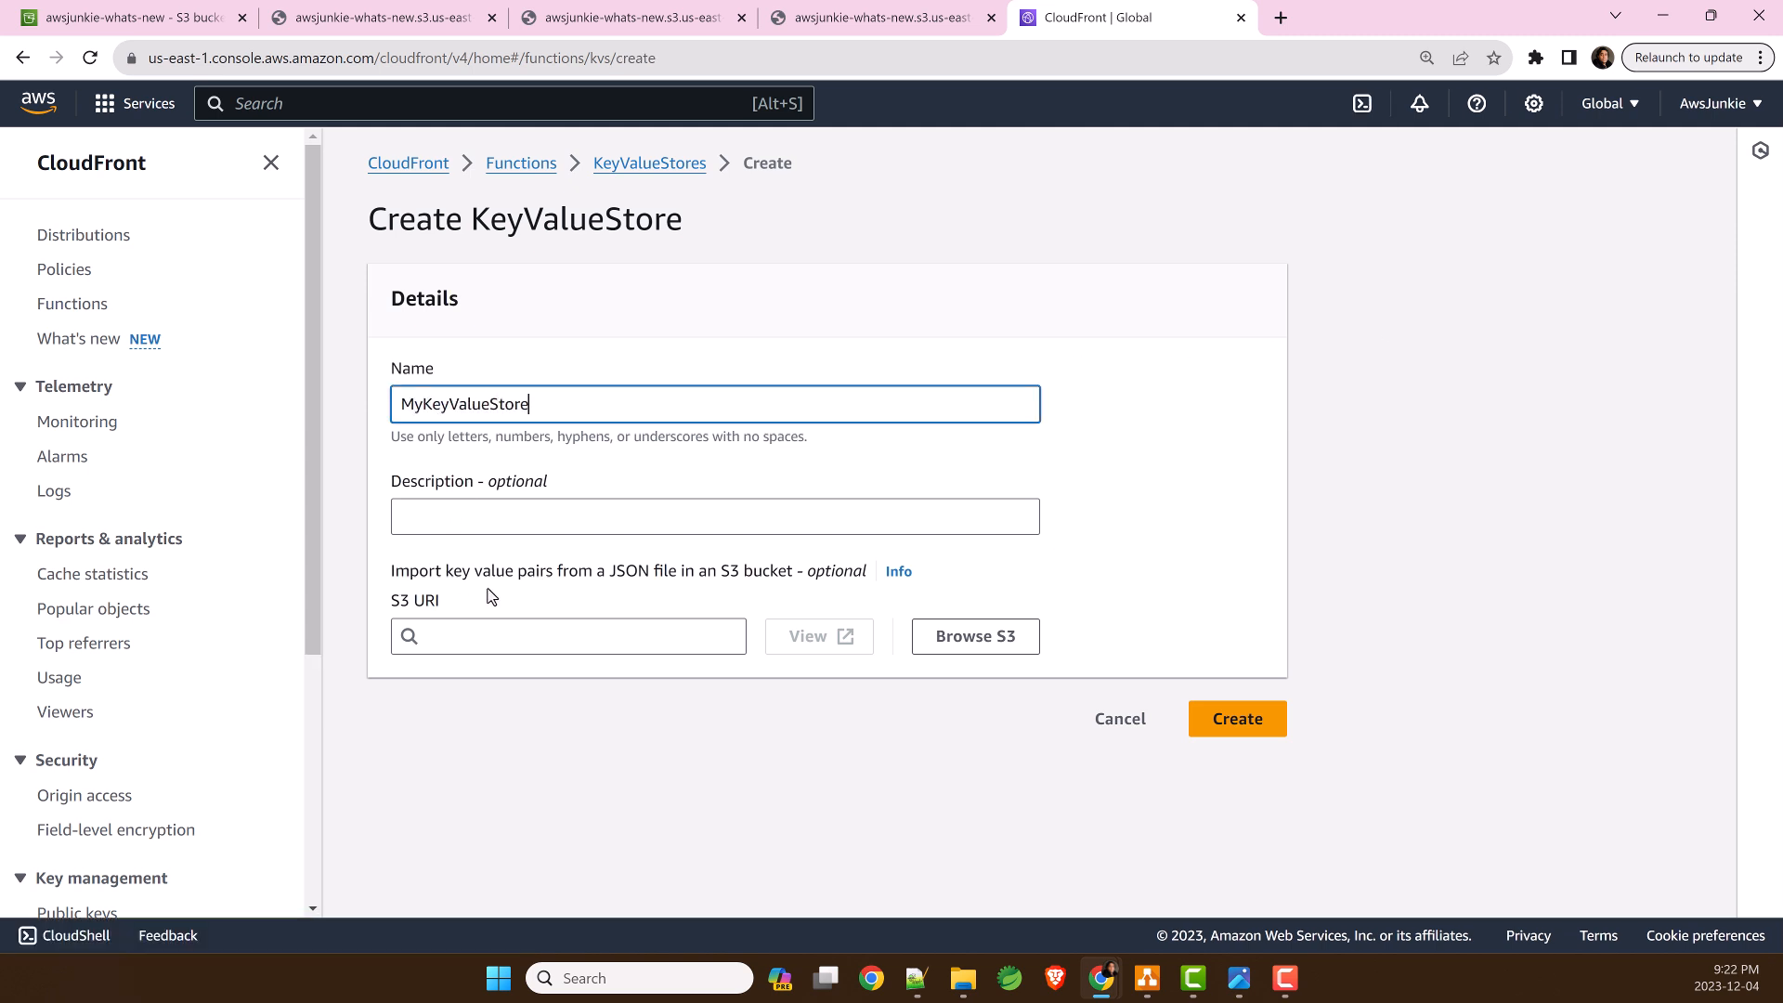
pyautogui.moveTo(804, 587)
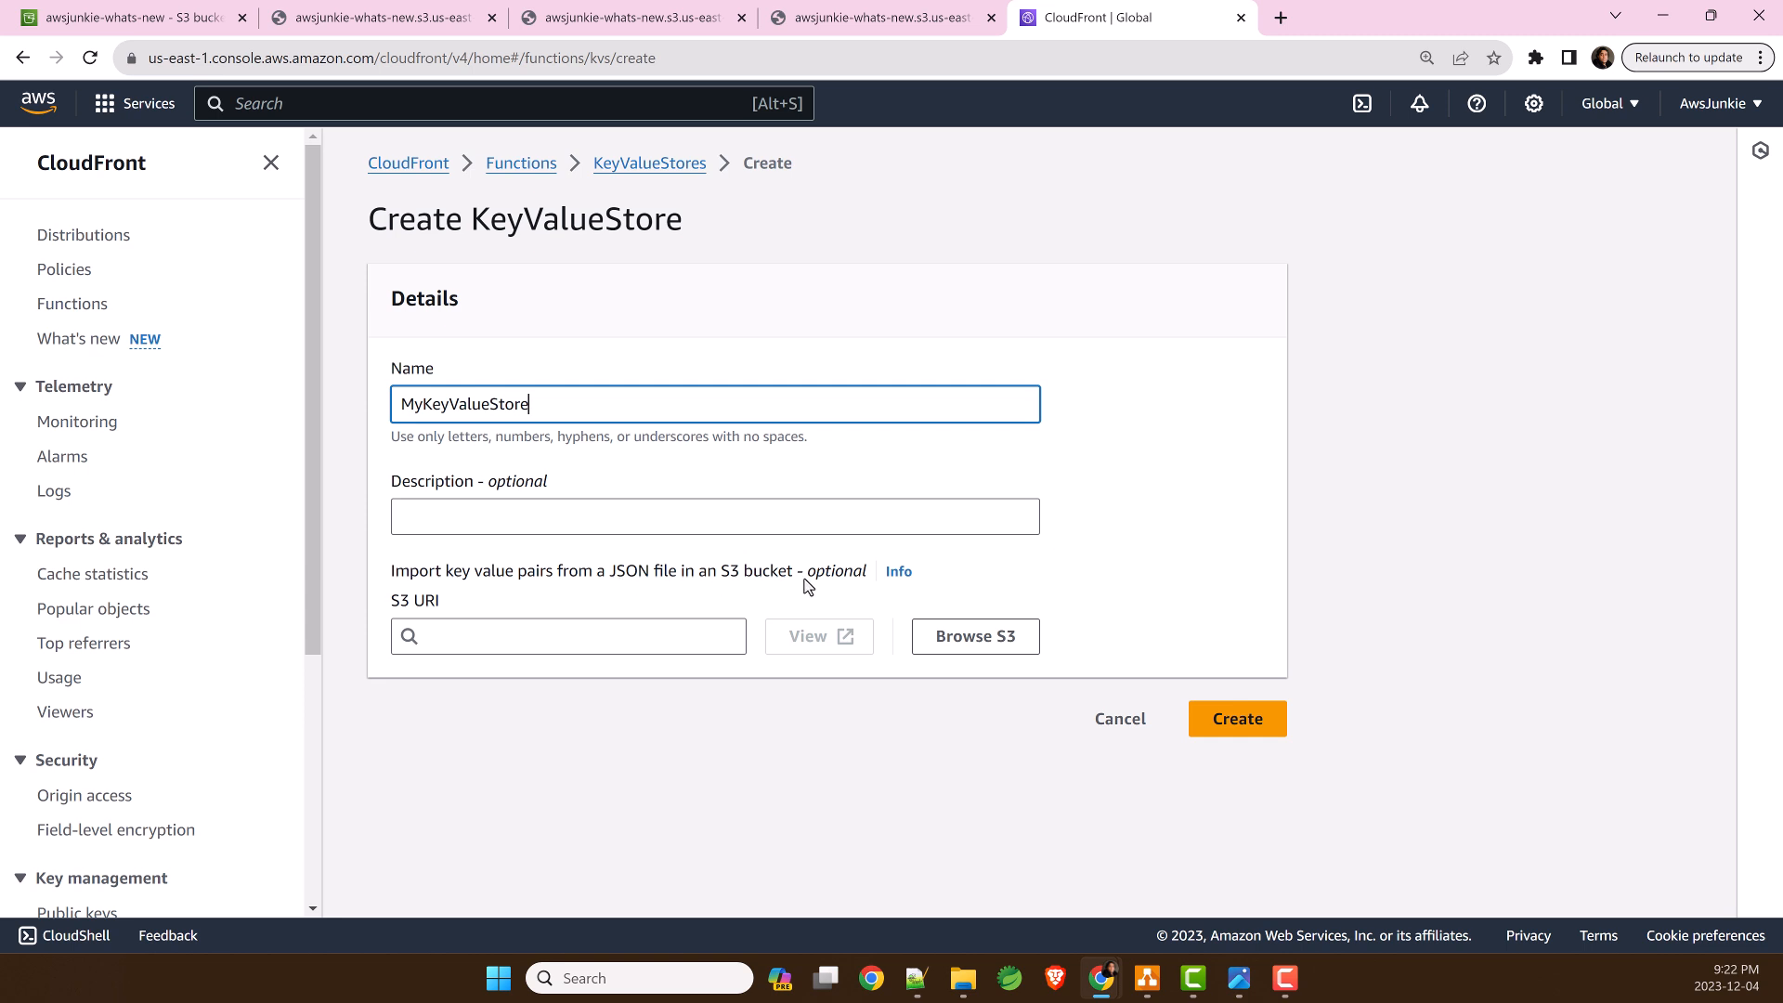
pyautogui.click(1238, 717)
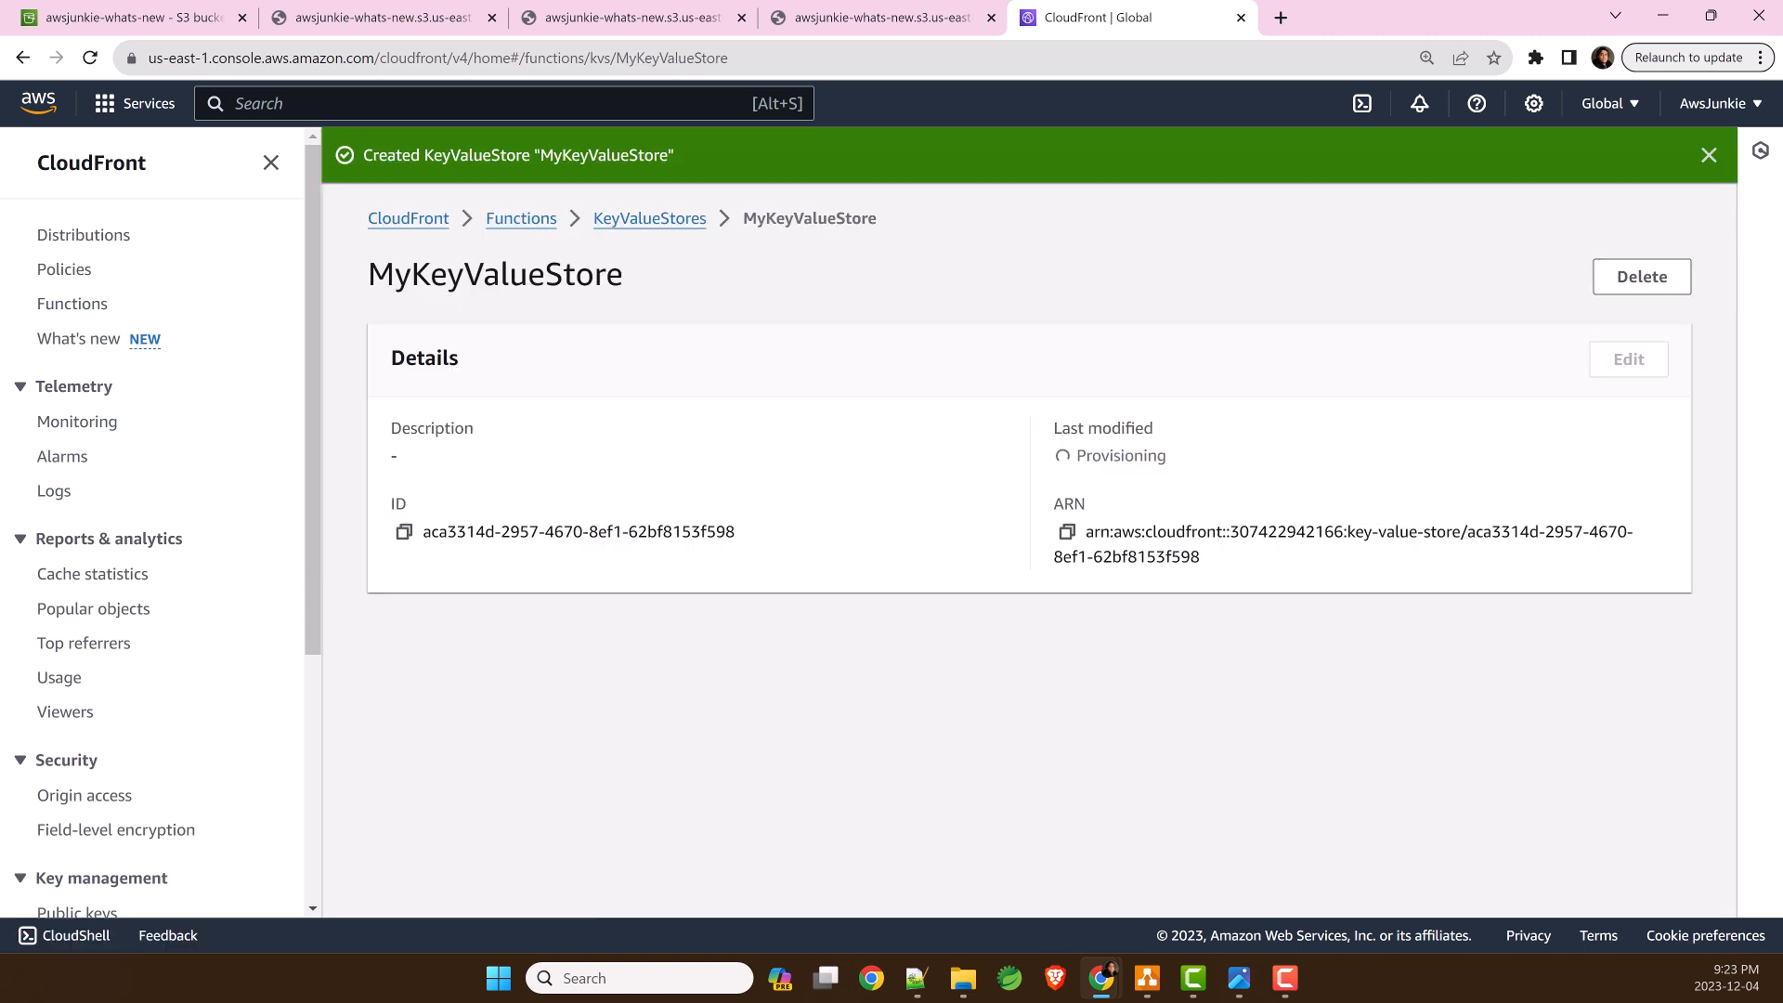
pyautogui.scroll(-3)
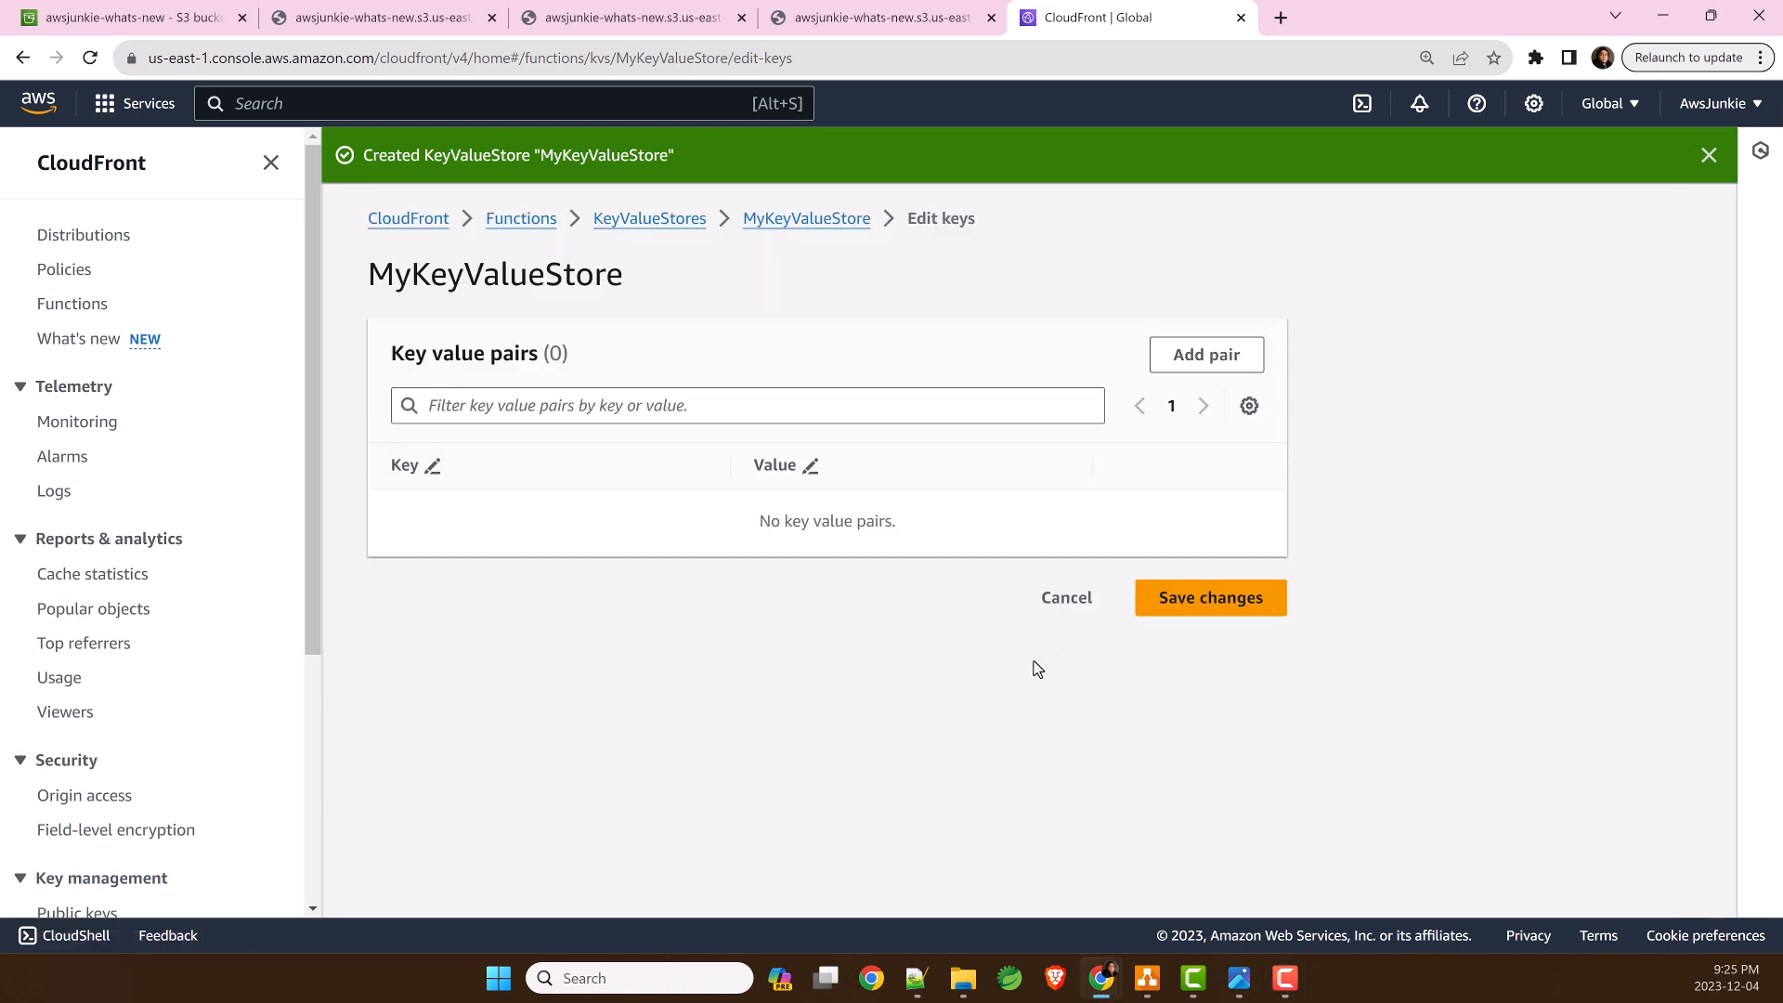
# - Add the key featureFlag with value off to MyKeyValueStore and save it
pyautogui.write('feat')
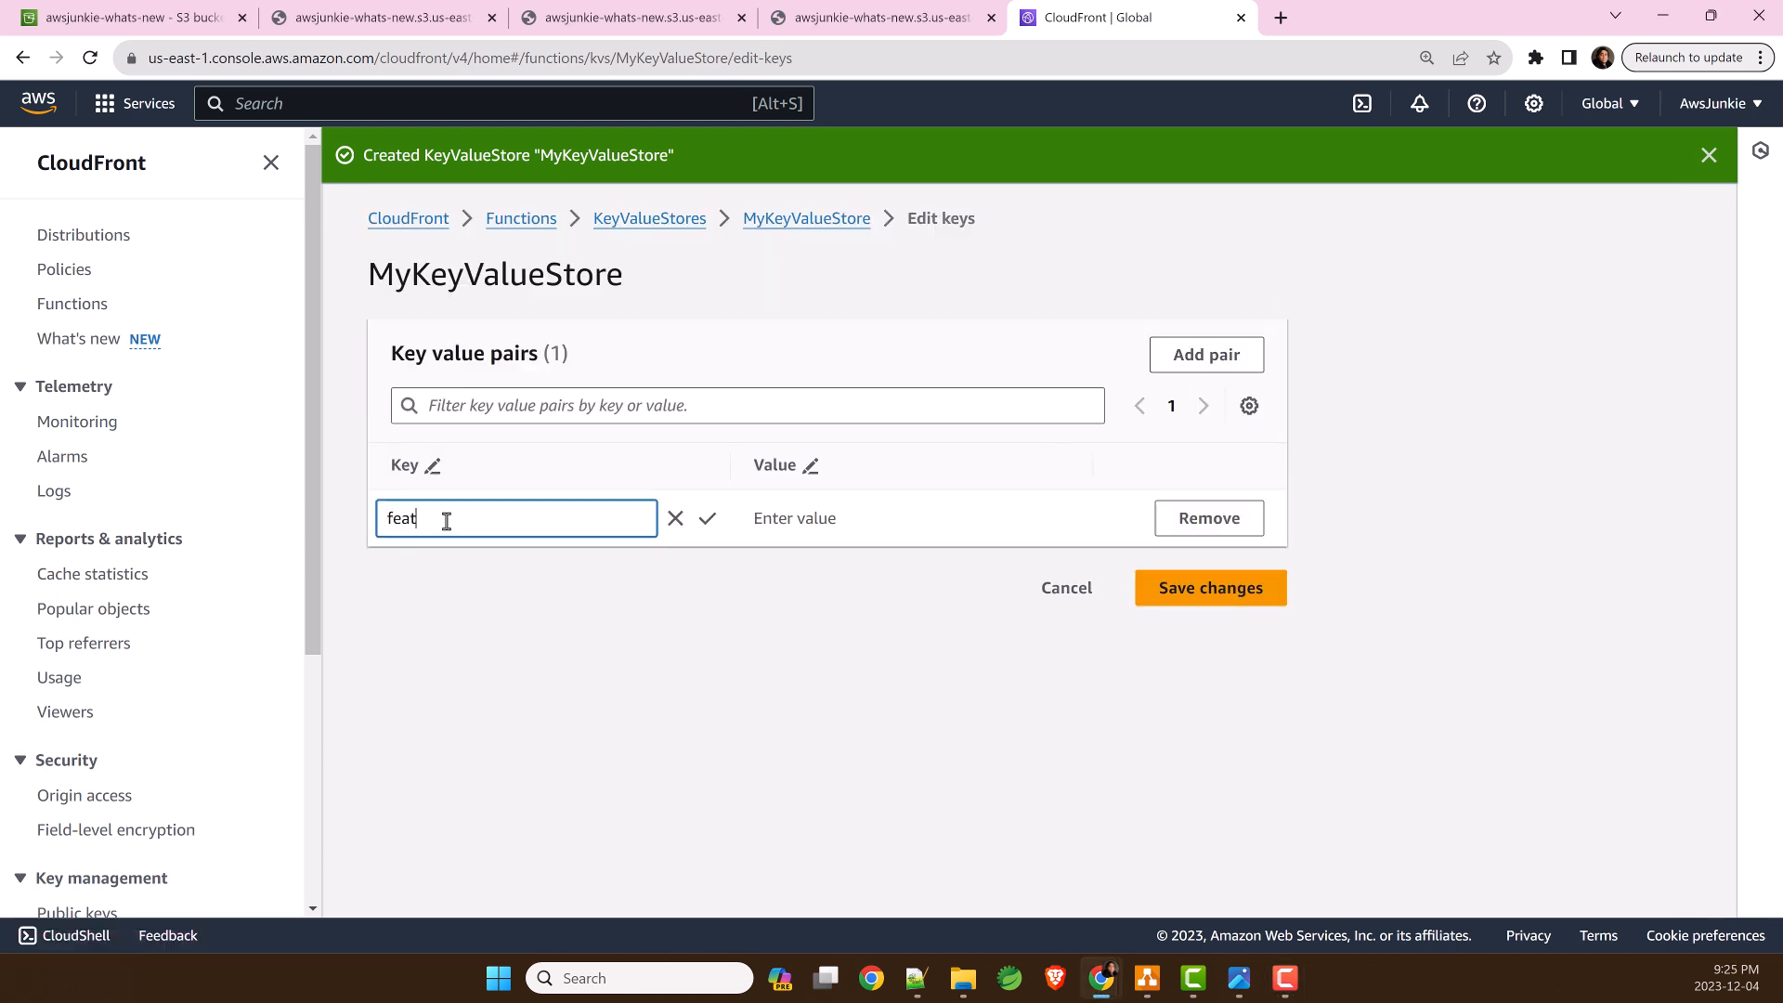
pyautogui.click(879, 518)
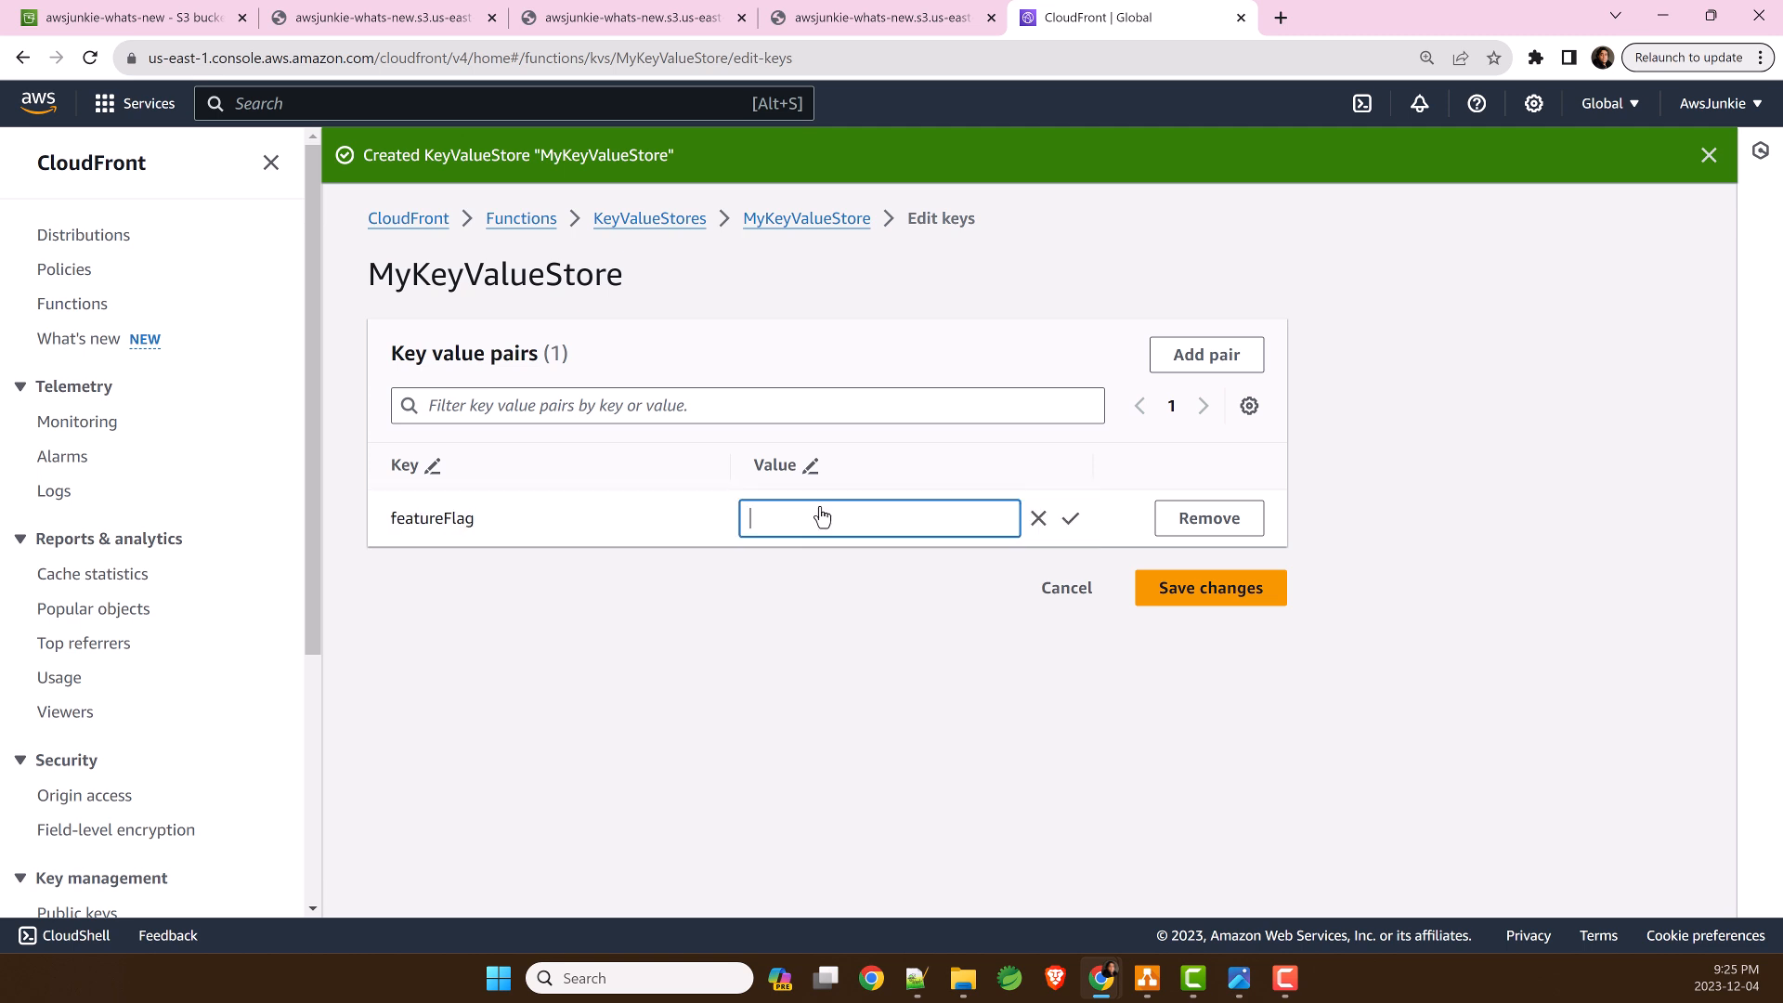
pyautogui.click(1210, 588)
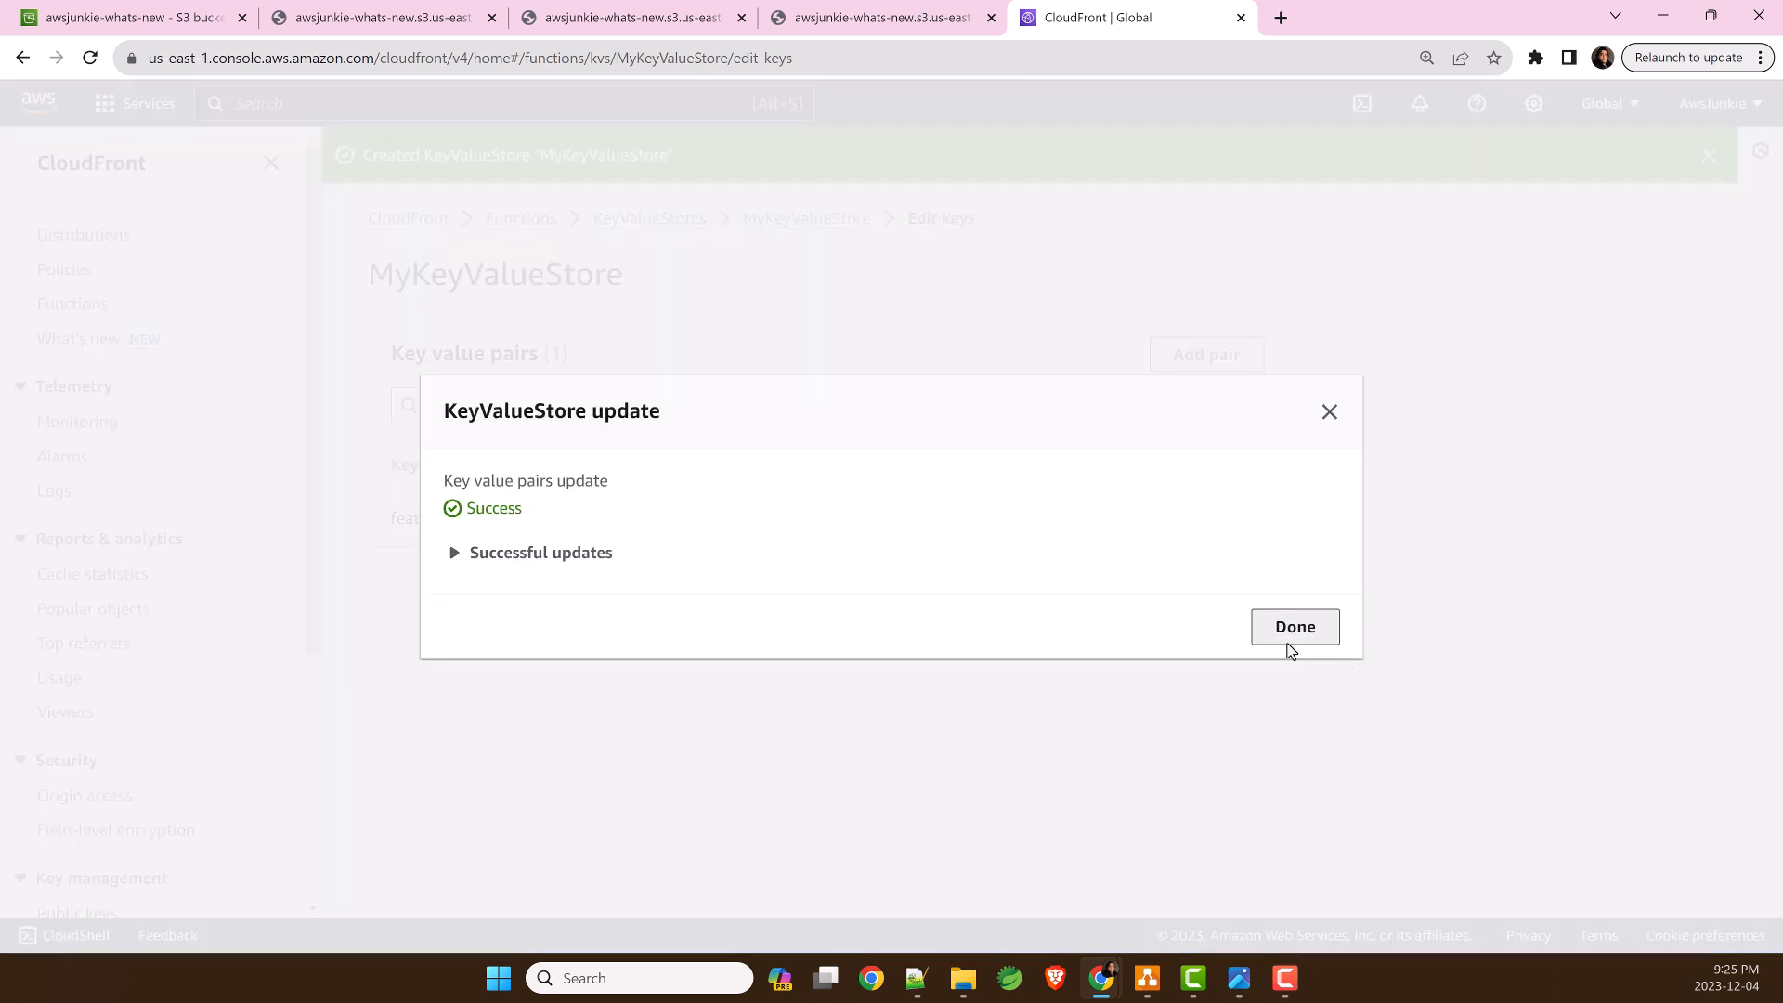
pyautogui.click(1294, 626)
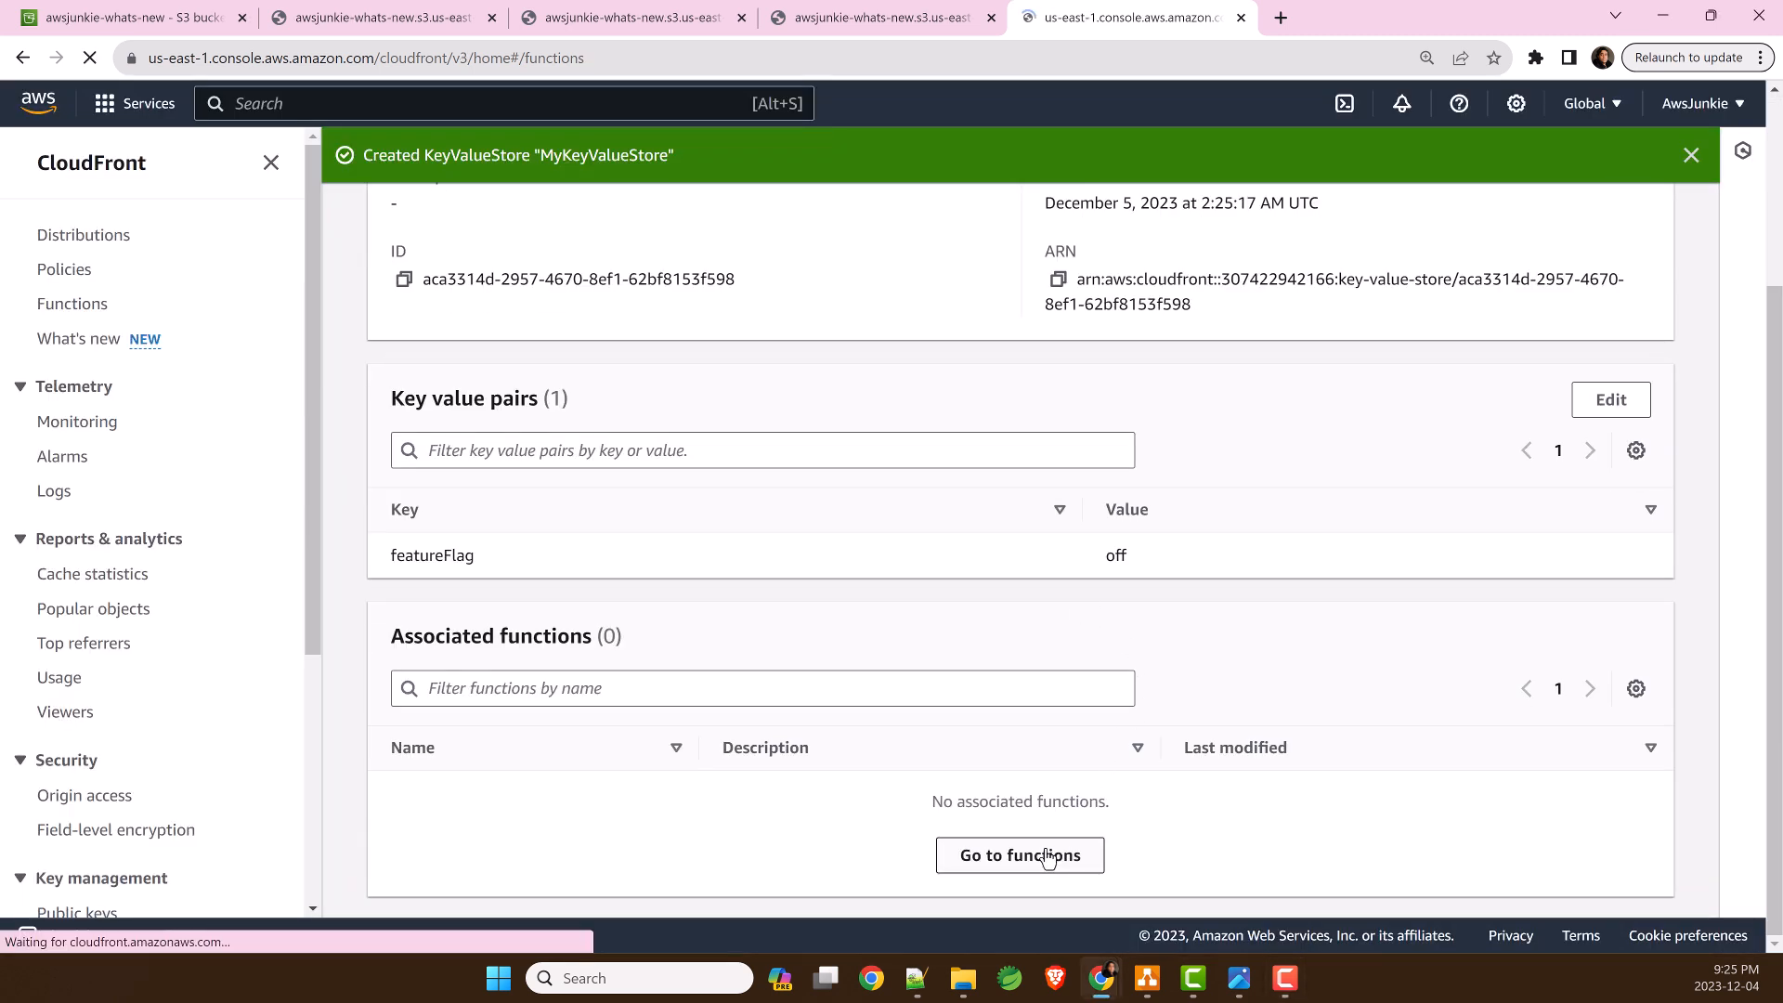
# - Associate MyKeyValueStore with the KeyValueStoresTestFunction function
pyautogui.click(1019, 854)
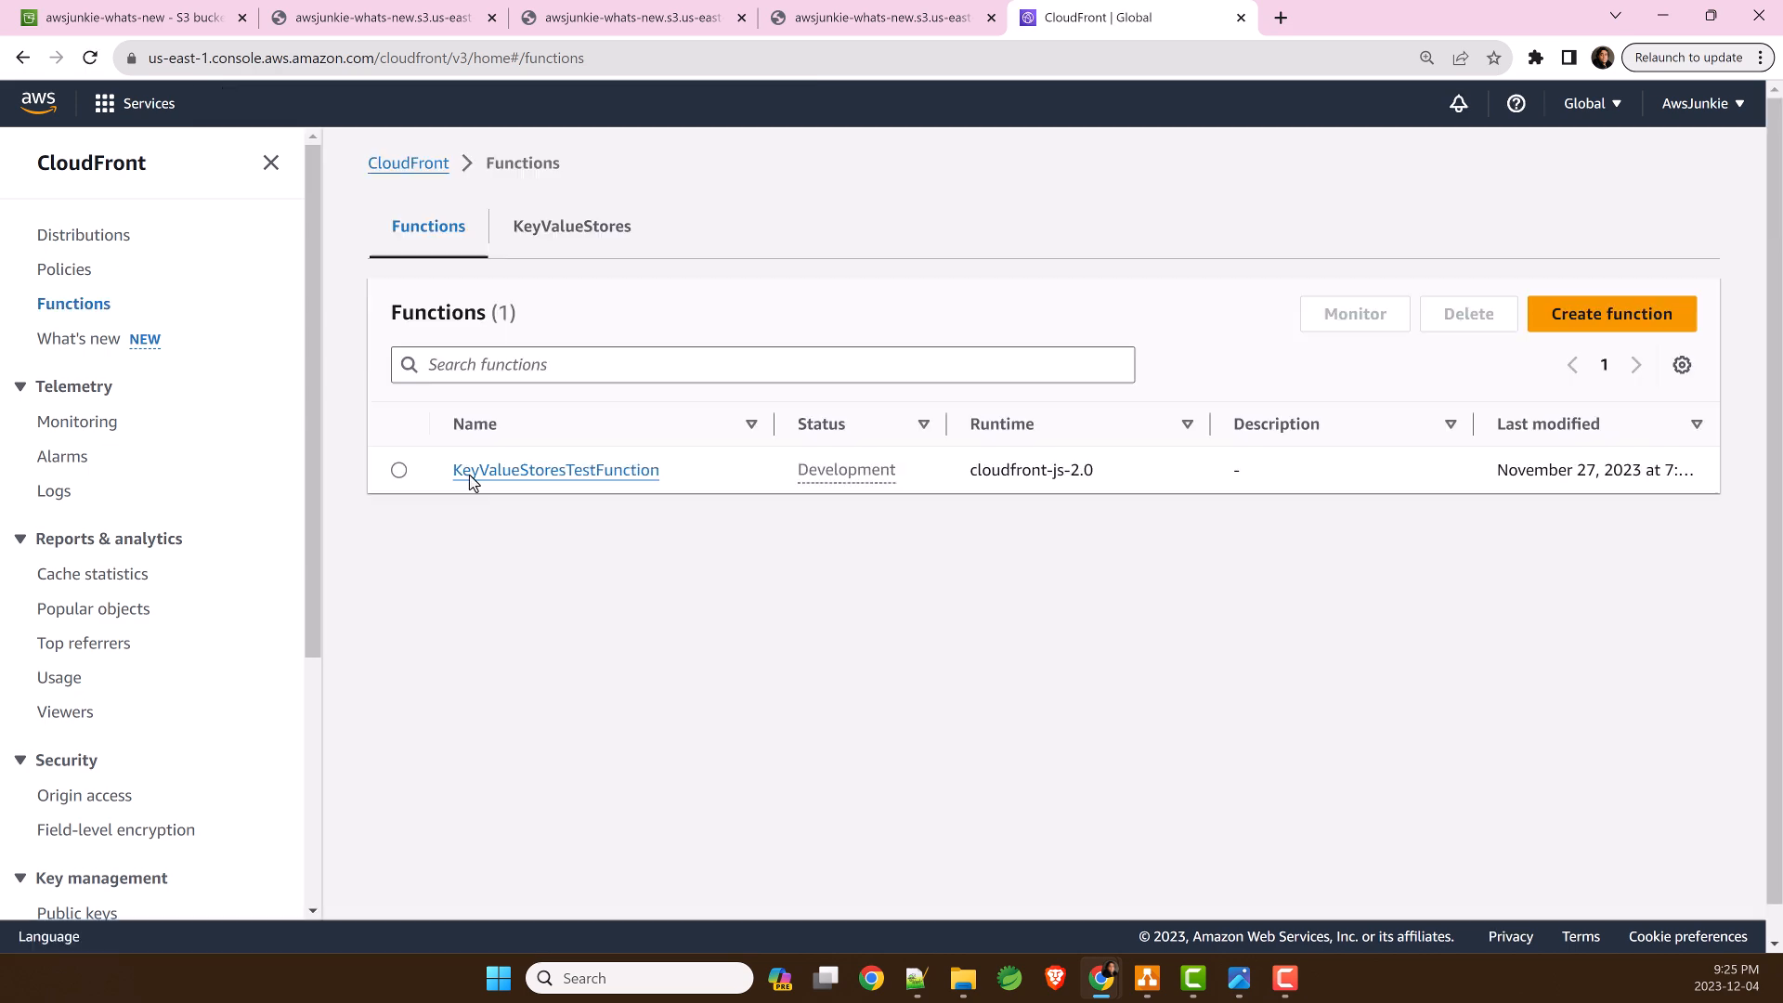
pyautogui.click(556, 470)
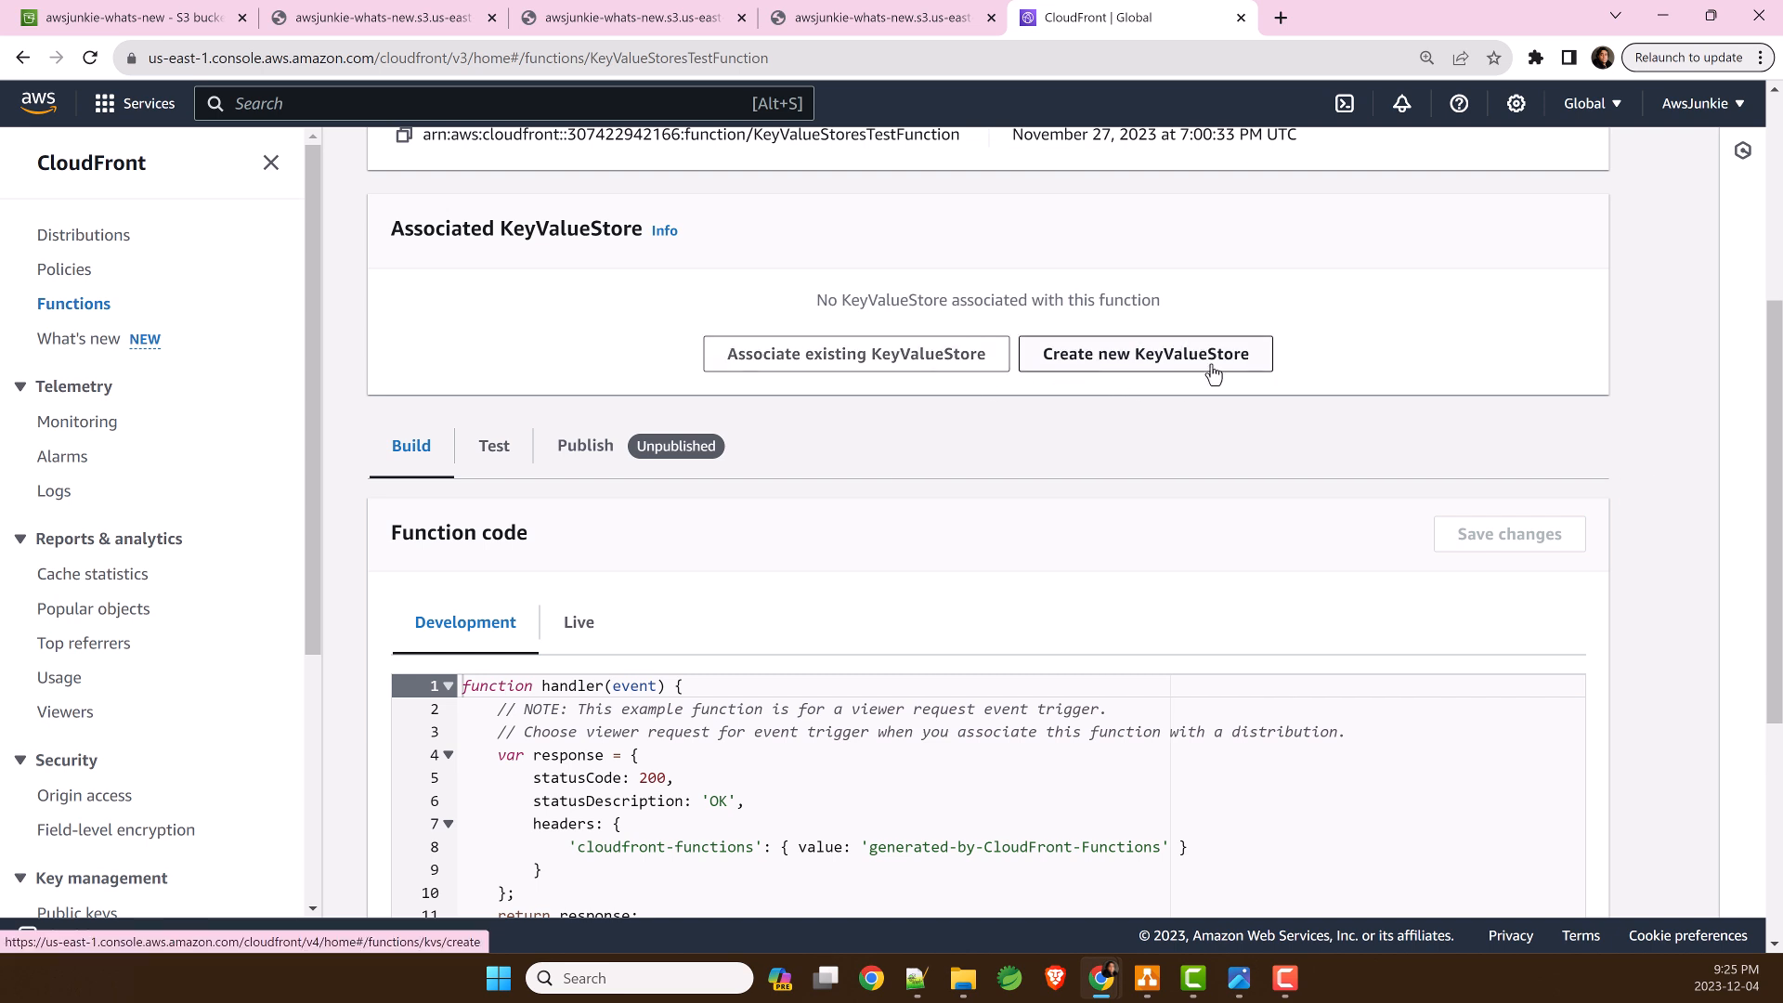
pyautogui.click(854, 353)
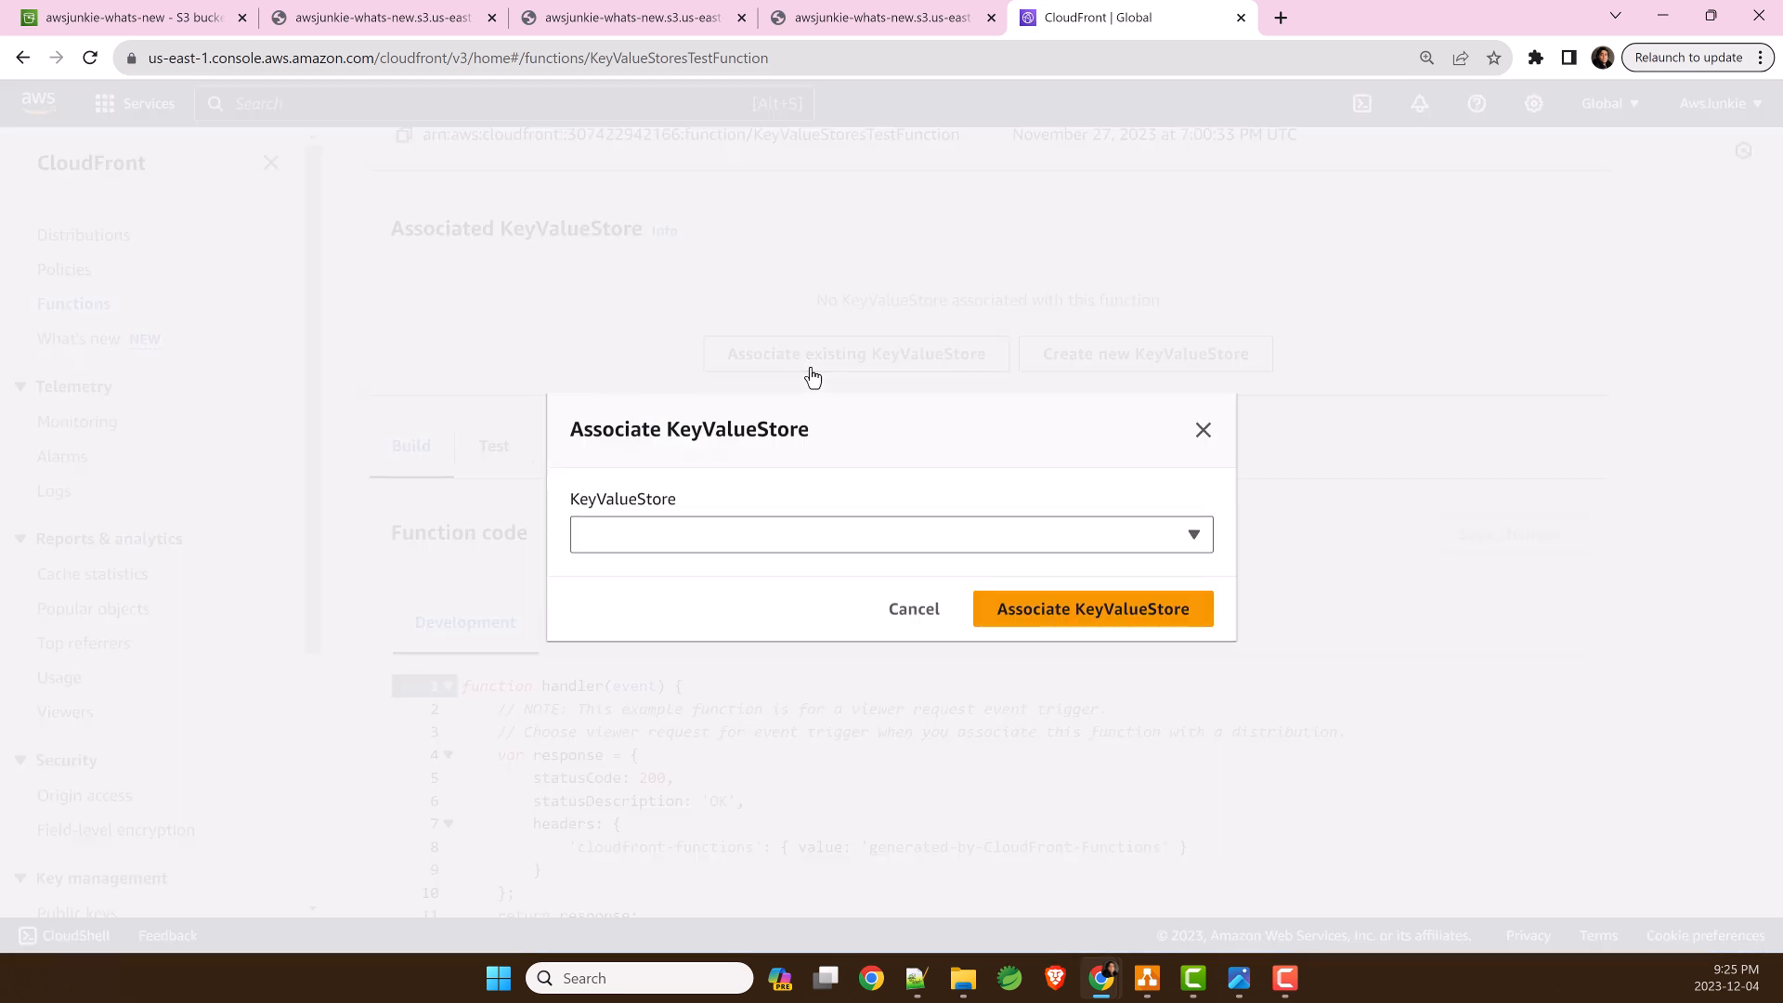
pyautogui.click(890, 535)
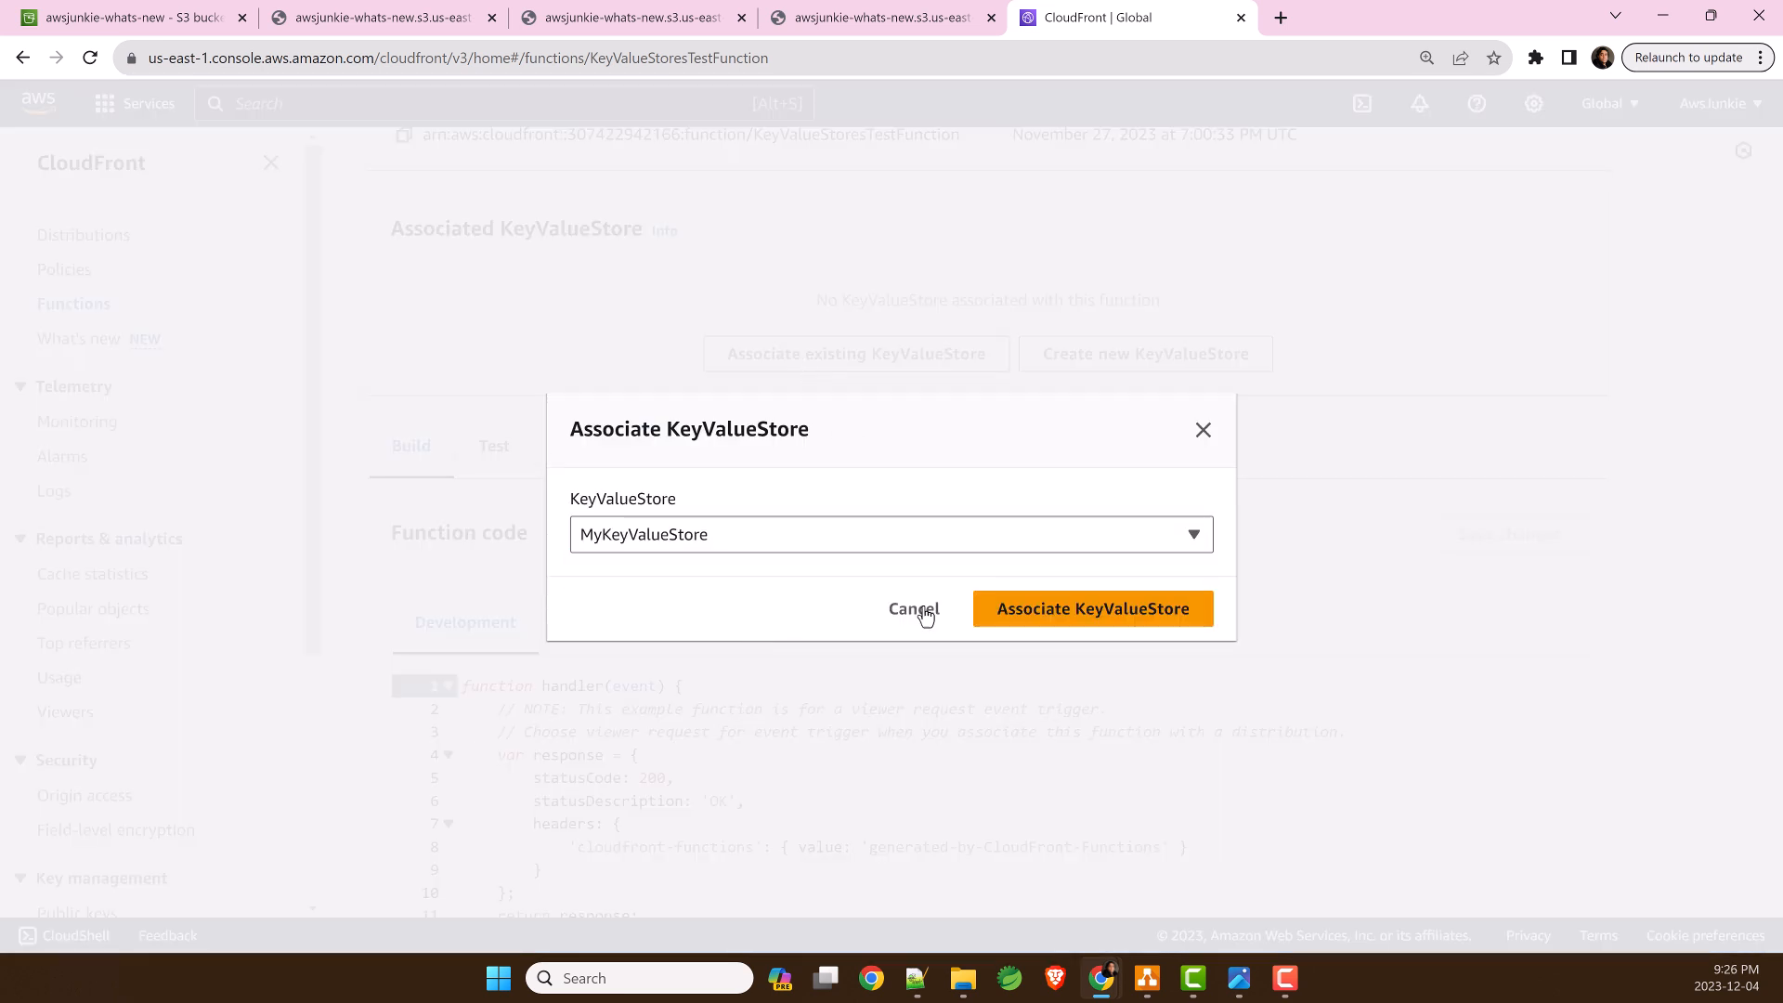
pyautogui.click(1090, 609)
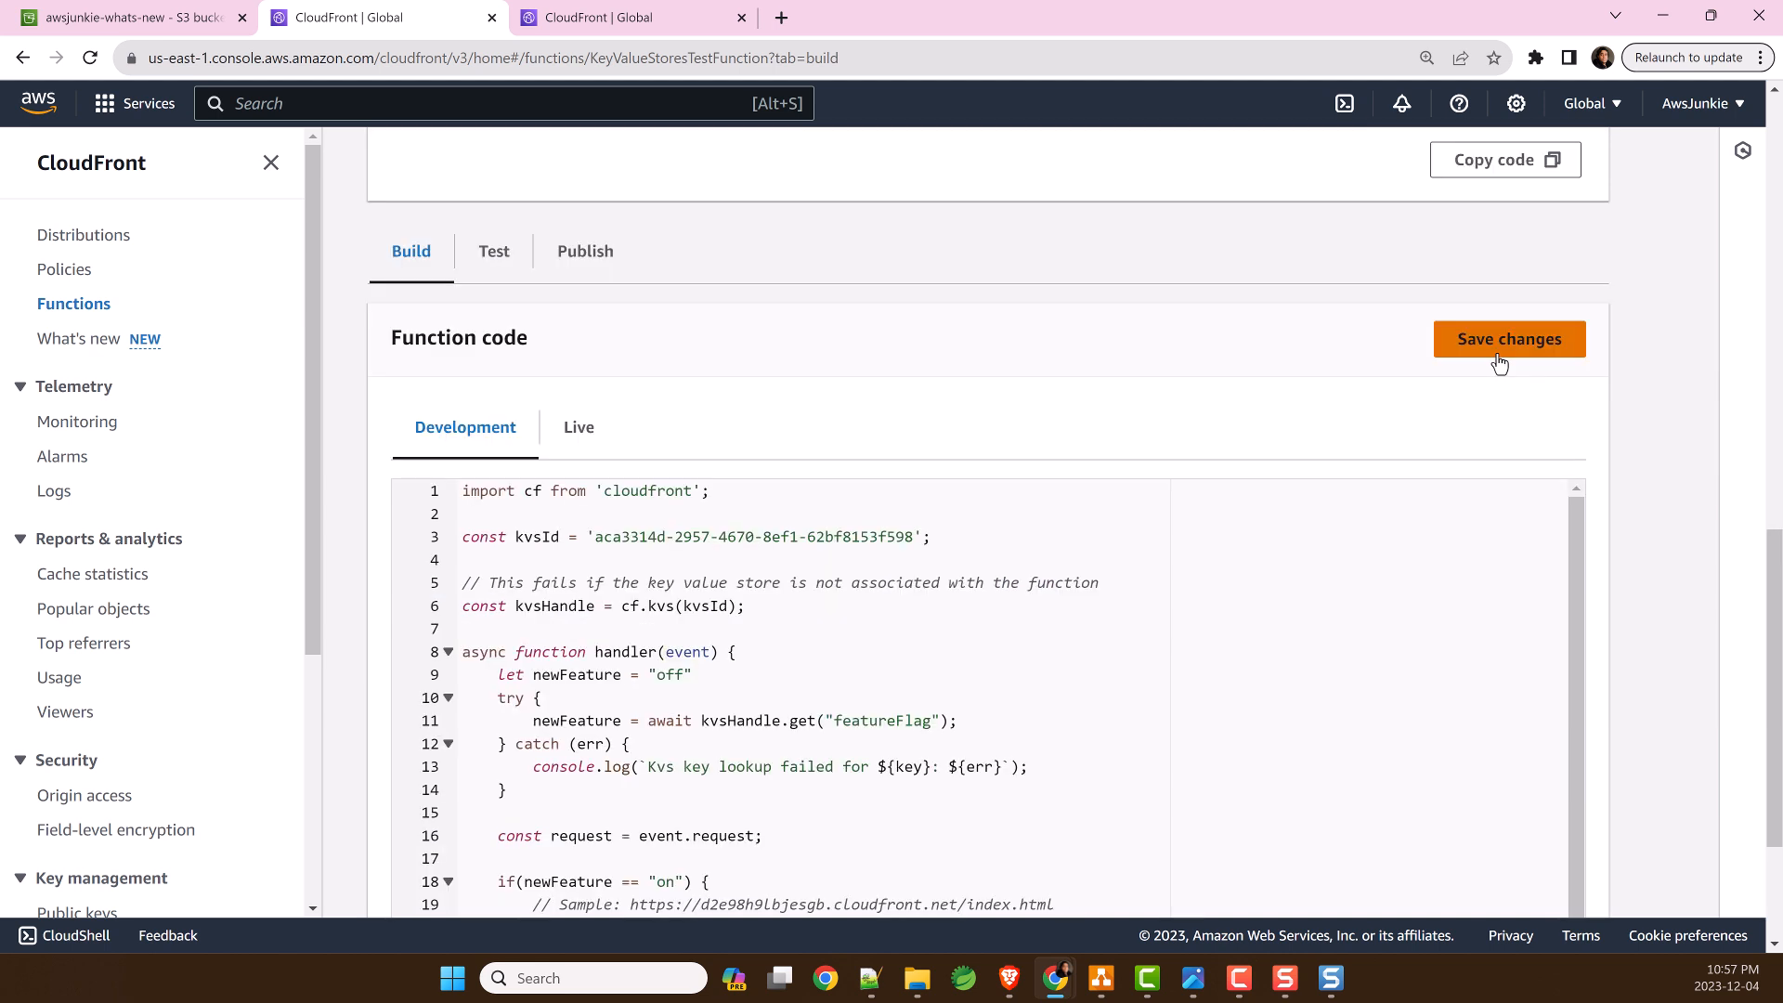
# - Save the function code that reads featureFlag from the store, ready for publishing
pyautogui.click(1508, 338)
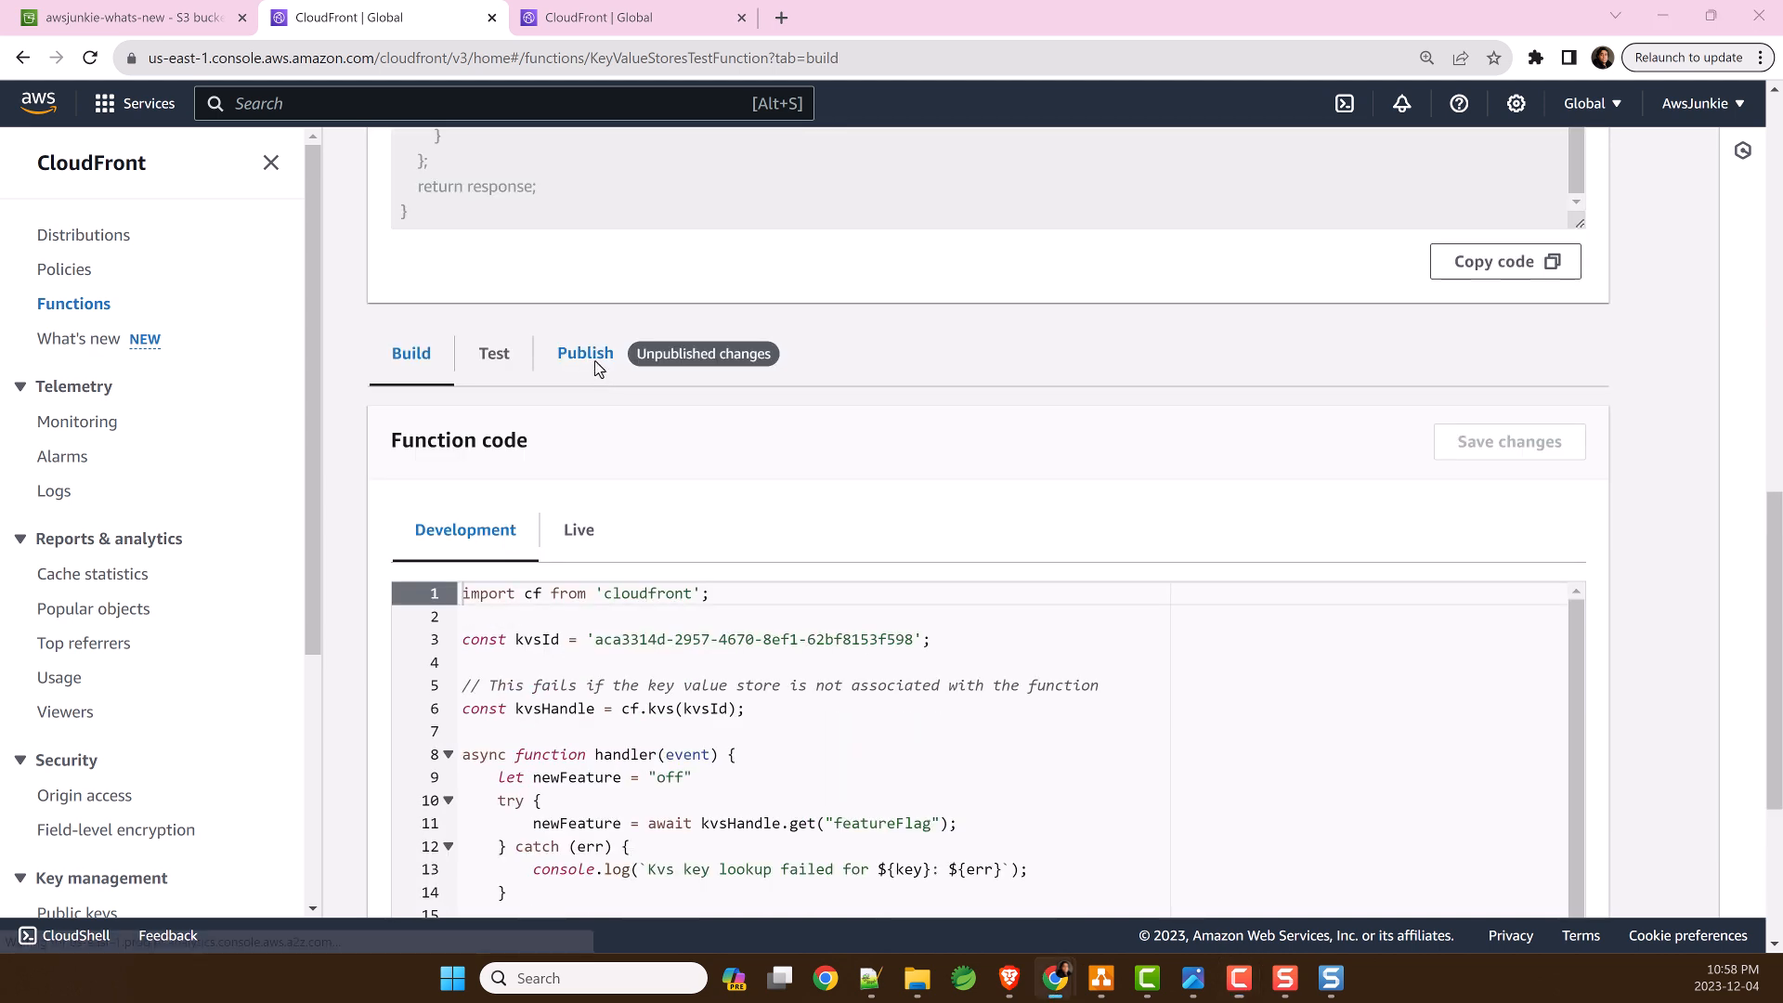
pyautogui.click(585, 353)
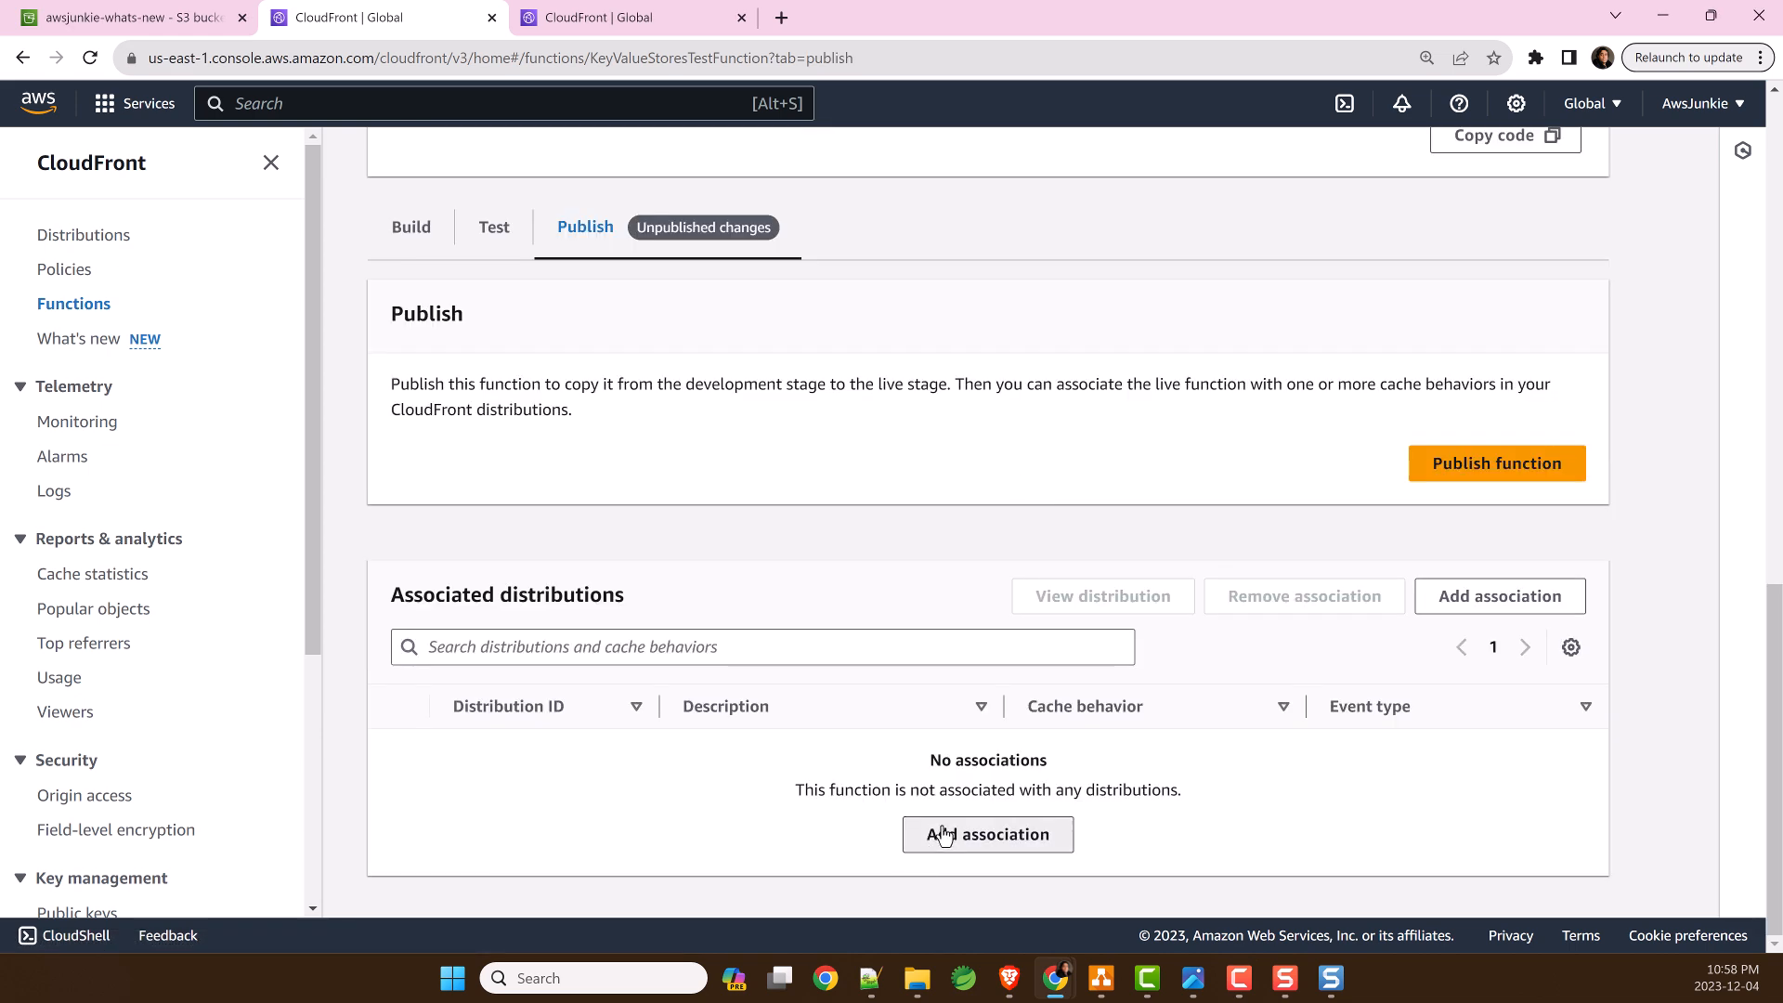
# - Attach the function to the distribution's Default (*) viewer request, publish it, and load d2e98h9lbjesgb.cloudfront.net/index.html
pyautogui.click(986, 834)
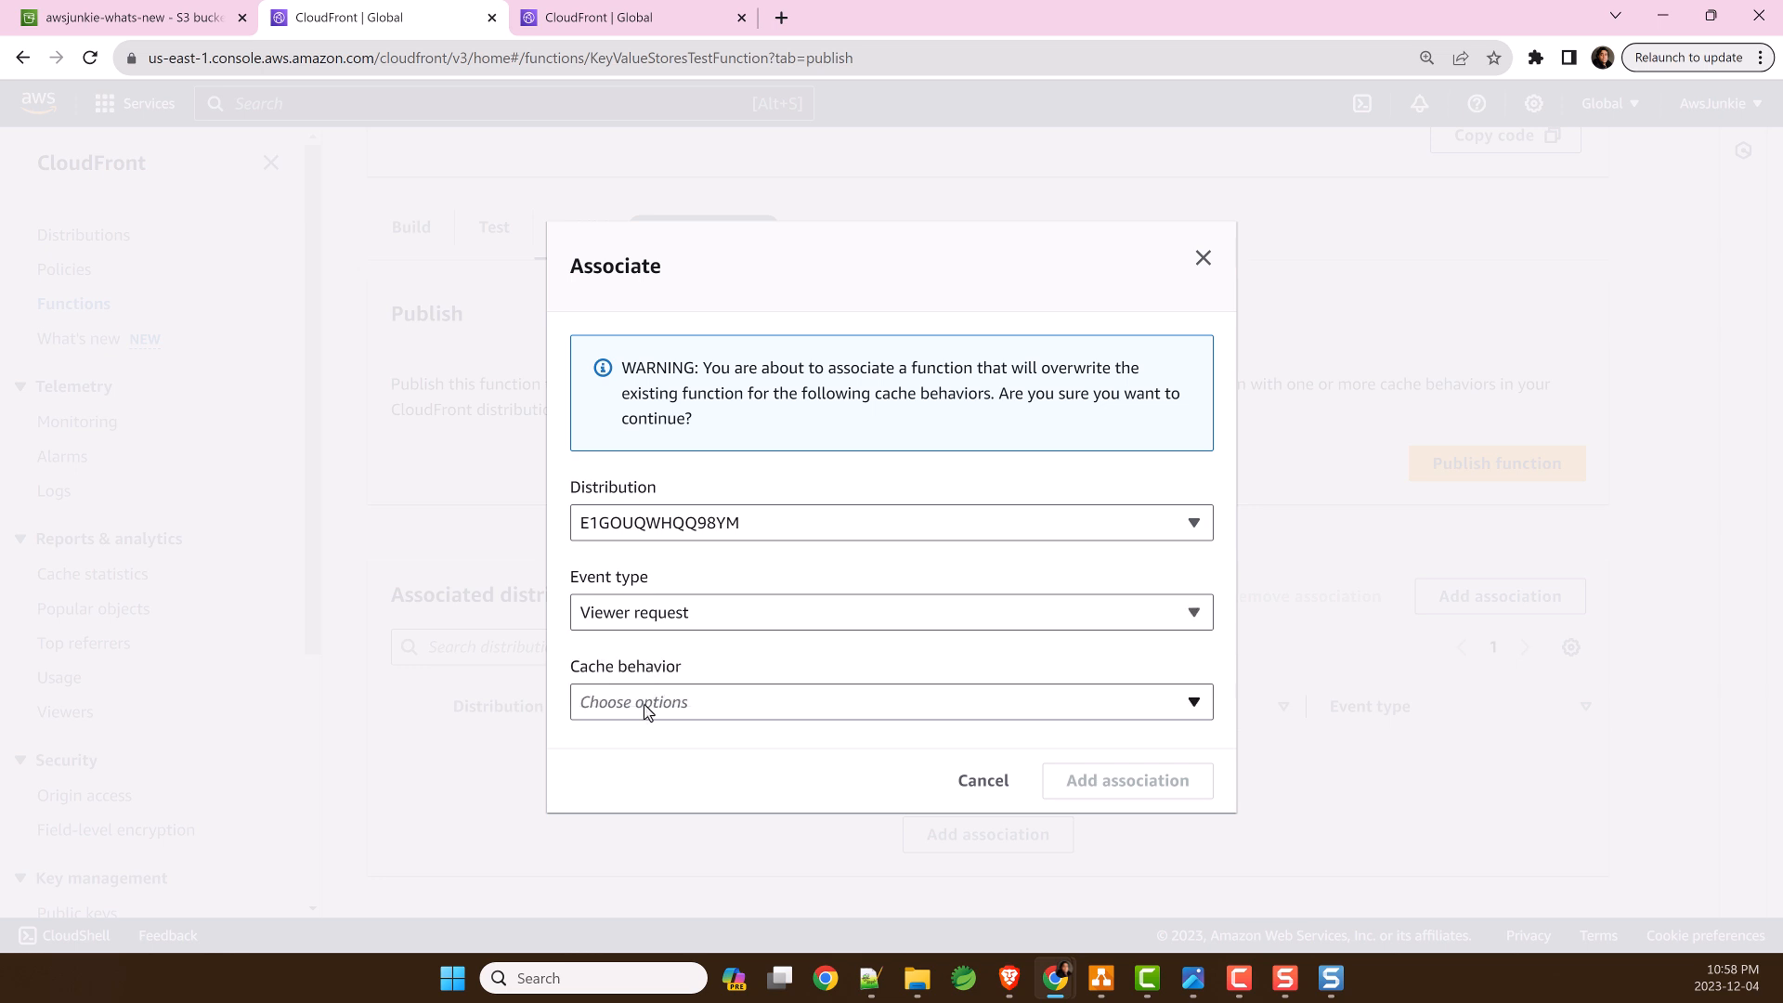
pyautogui.click(890, 702)
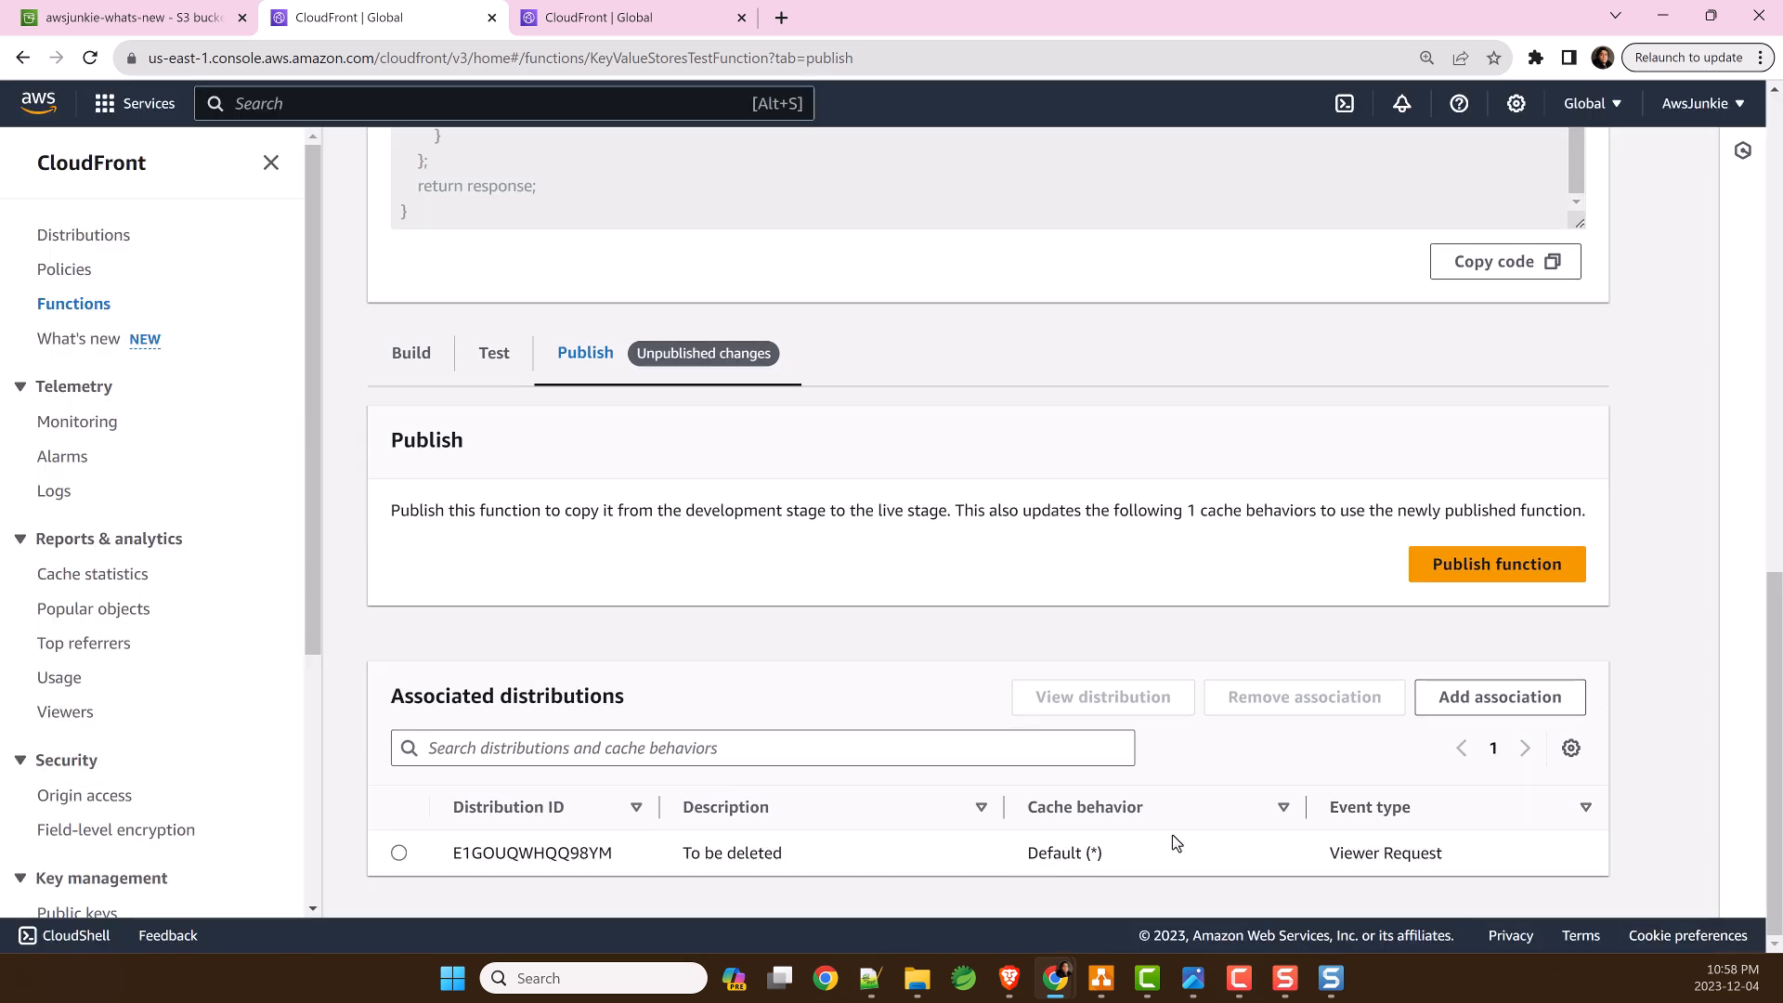
pyautogui.click(1498, 565)
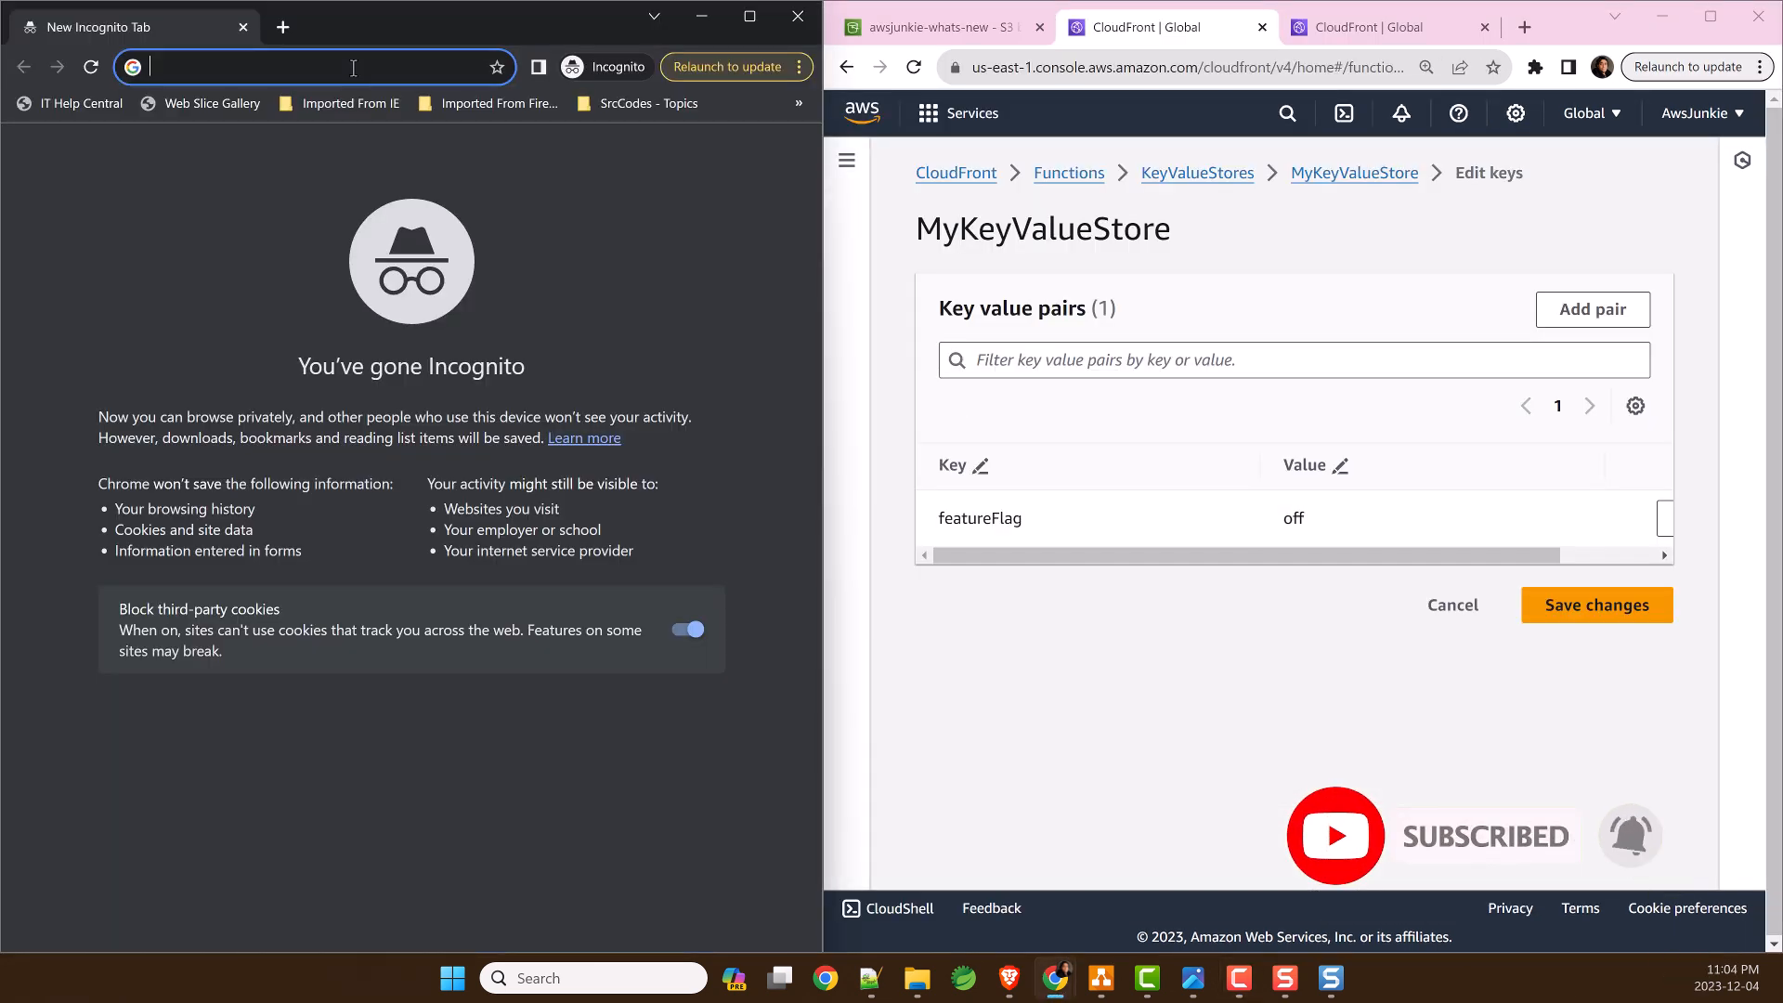
pyautogui.write('d2e98h9lbjesgb.cloudfront.net/index.html')
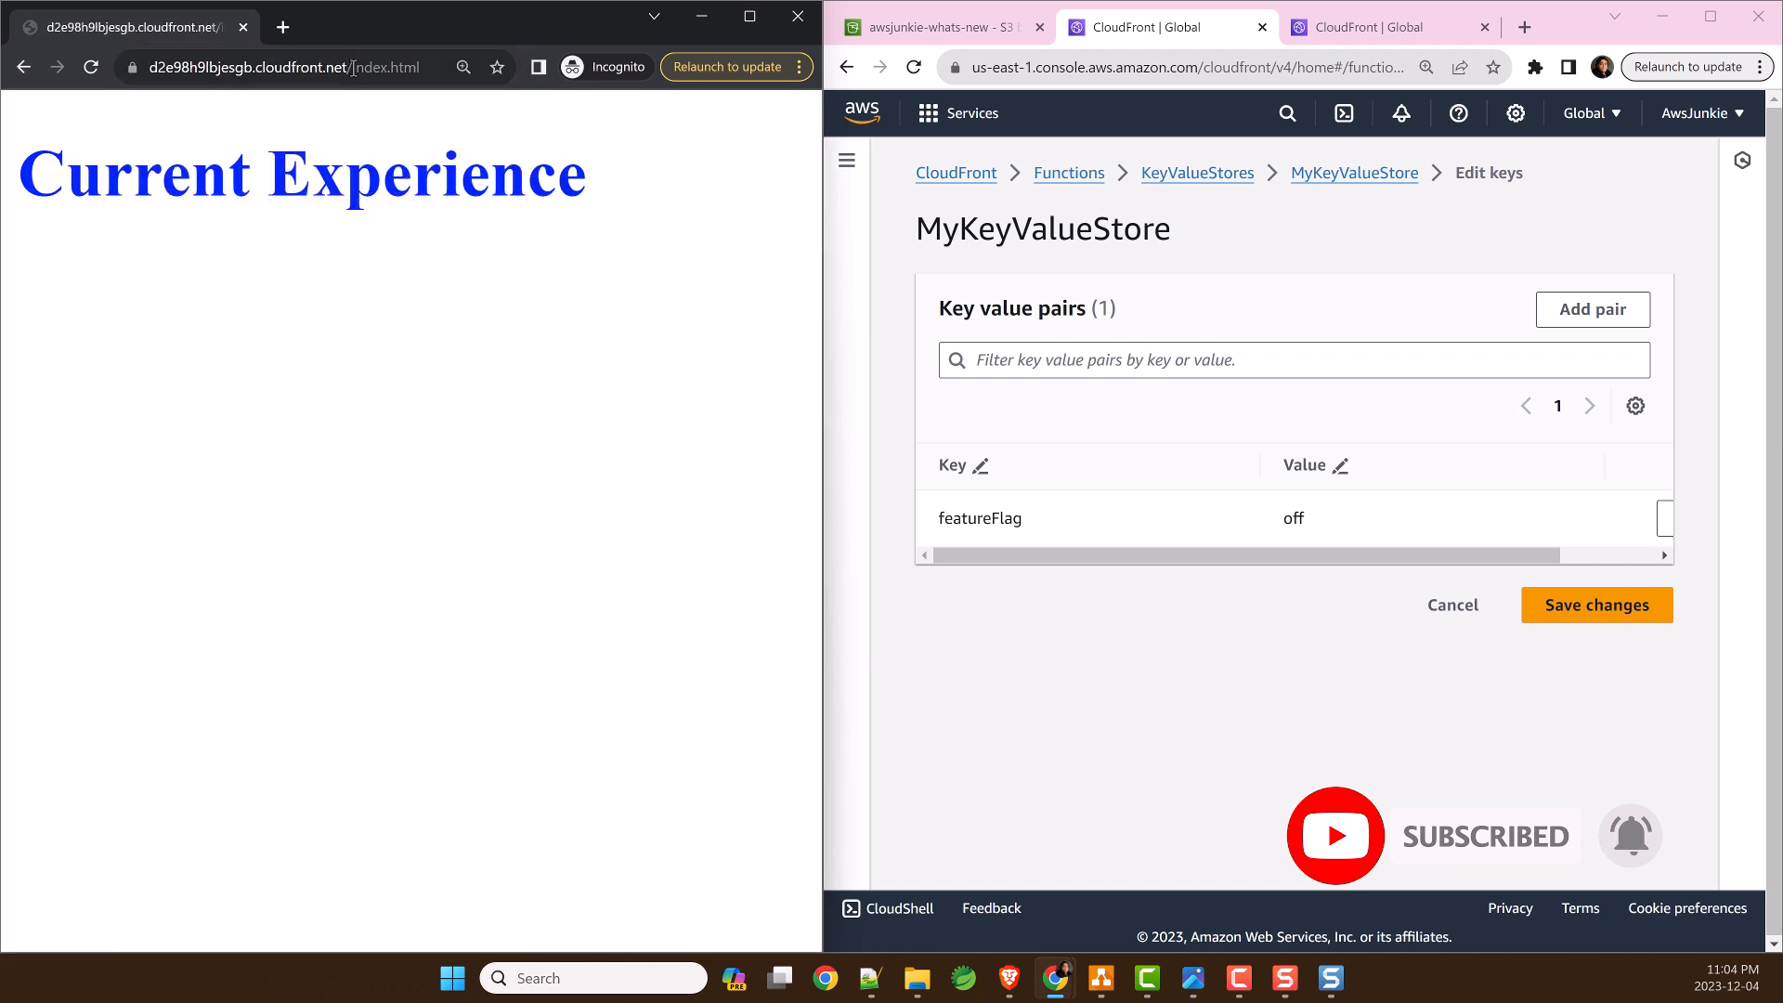